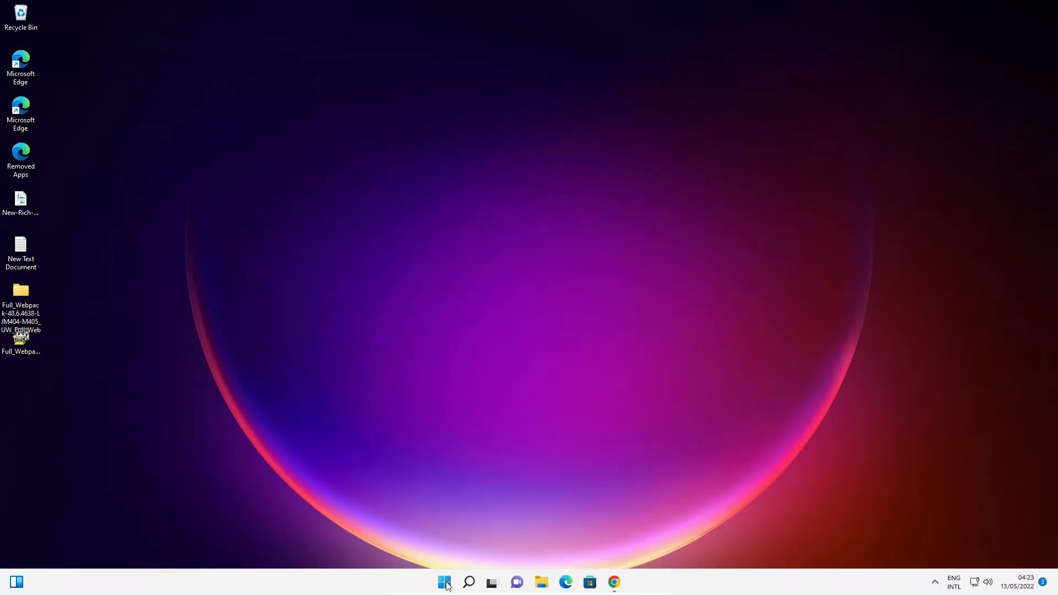
Bring up the Start button's power-user menu of system tools
{"action": "right_click", "coordinate": [445, 582]}
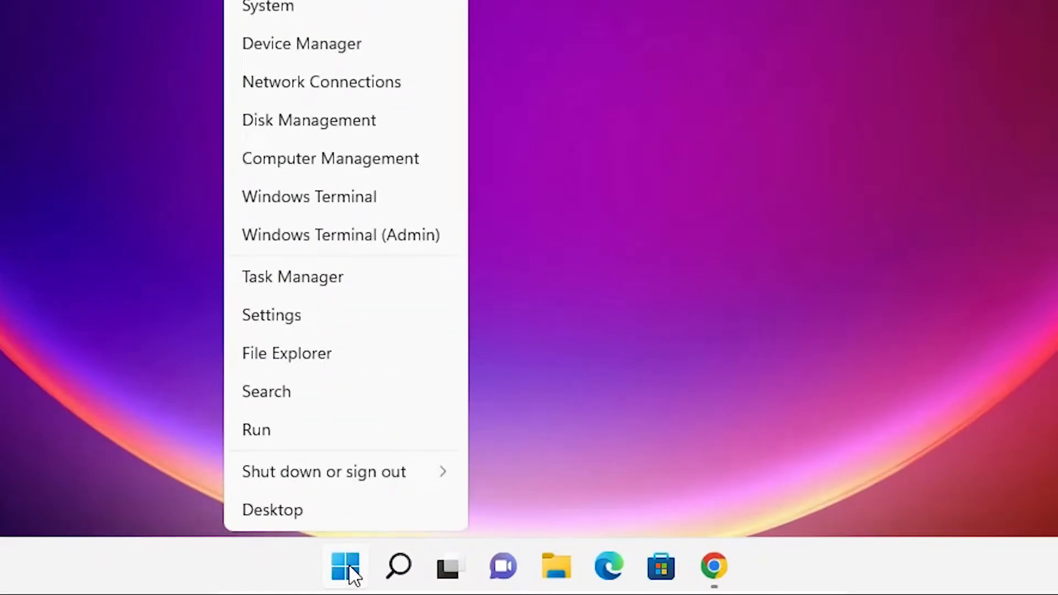
{"action": "mouse_move", "coordinate": [308, 120]}
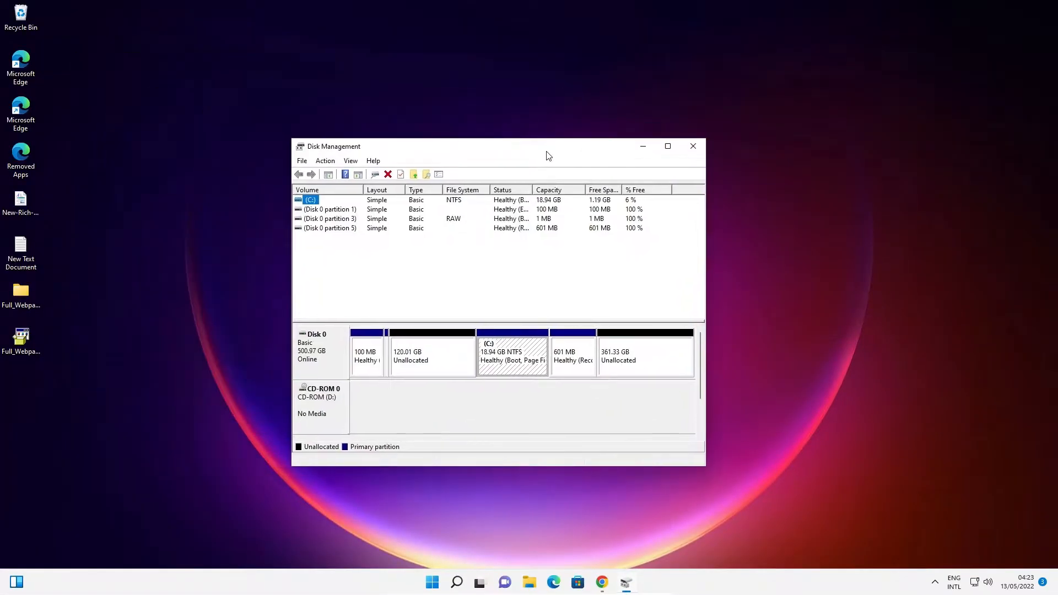
{"action": "left_click", "coordinate": [666, 146]}
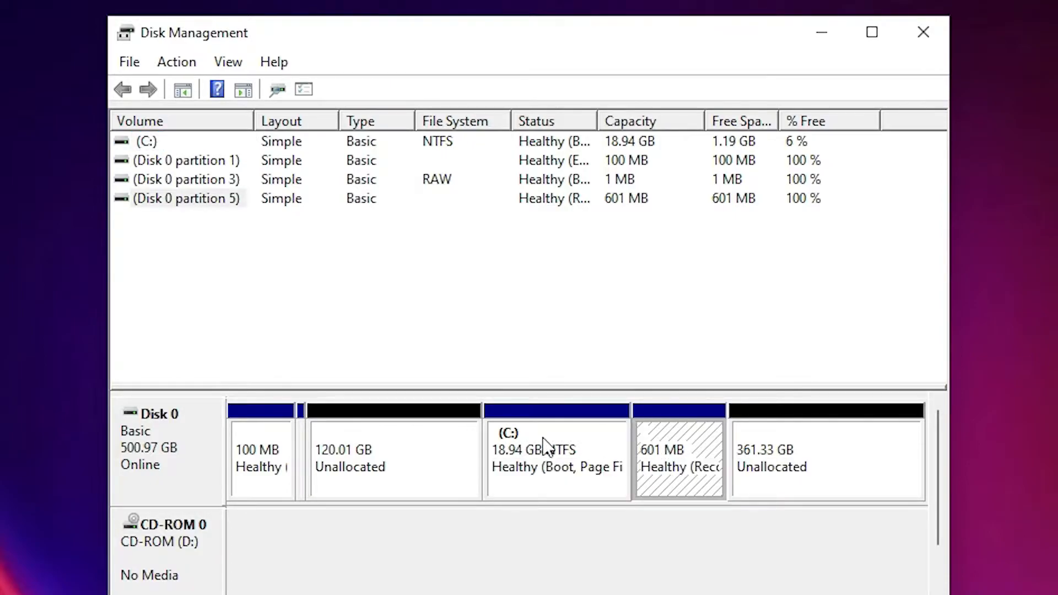
{"action": "mouse_move", "coordinate": [689, 443]}
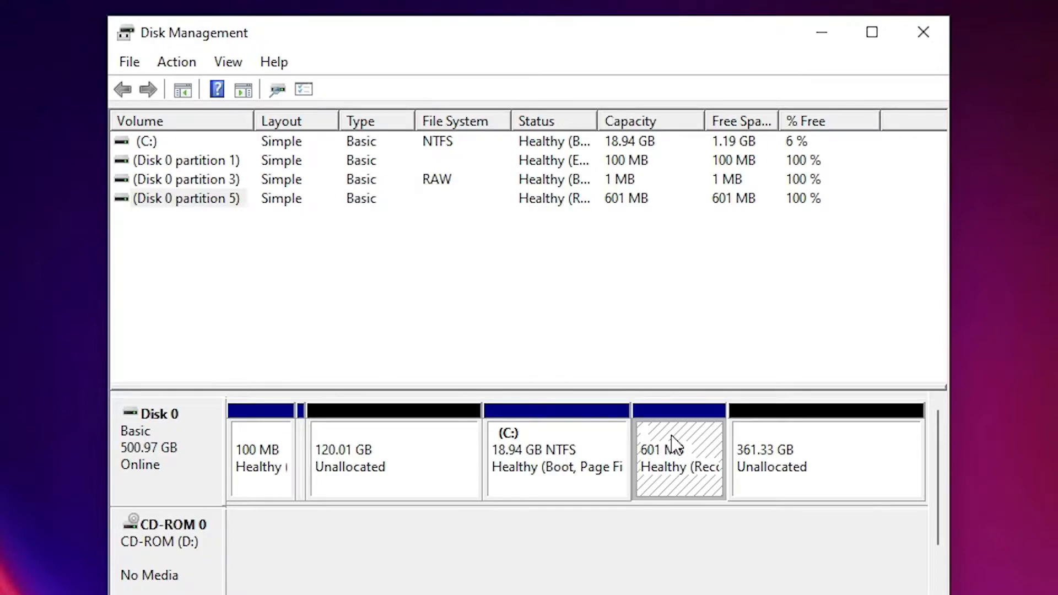
{"action": "mouse_move", "coordinate": [853, 446]}
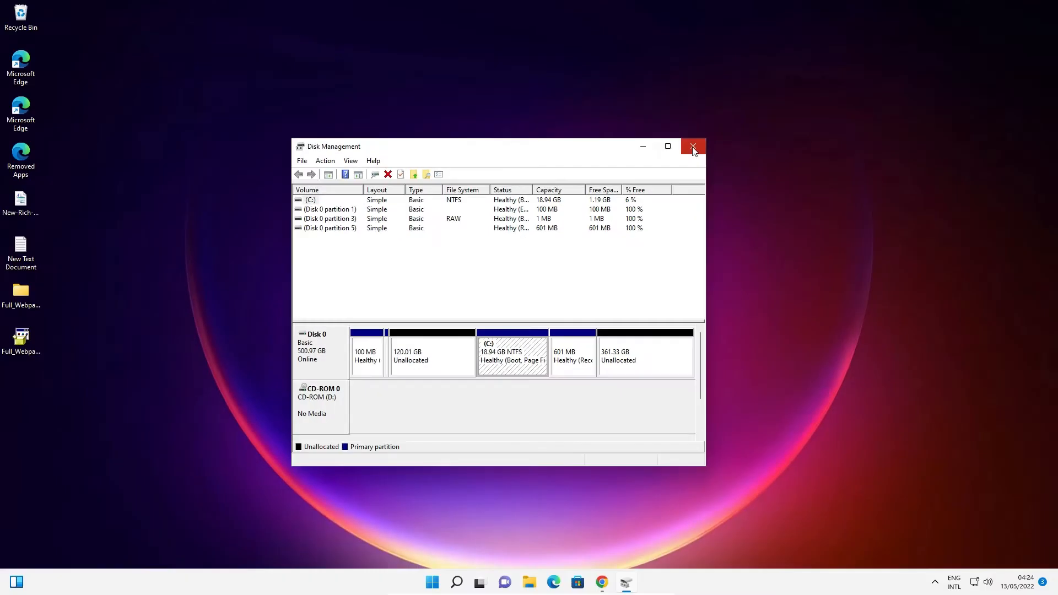
Close Disk Management and search Google for 'minitool partition wizard' in Chrome
{"action": "left_click", "coordinate": [692, 146]}
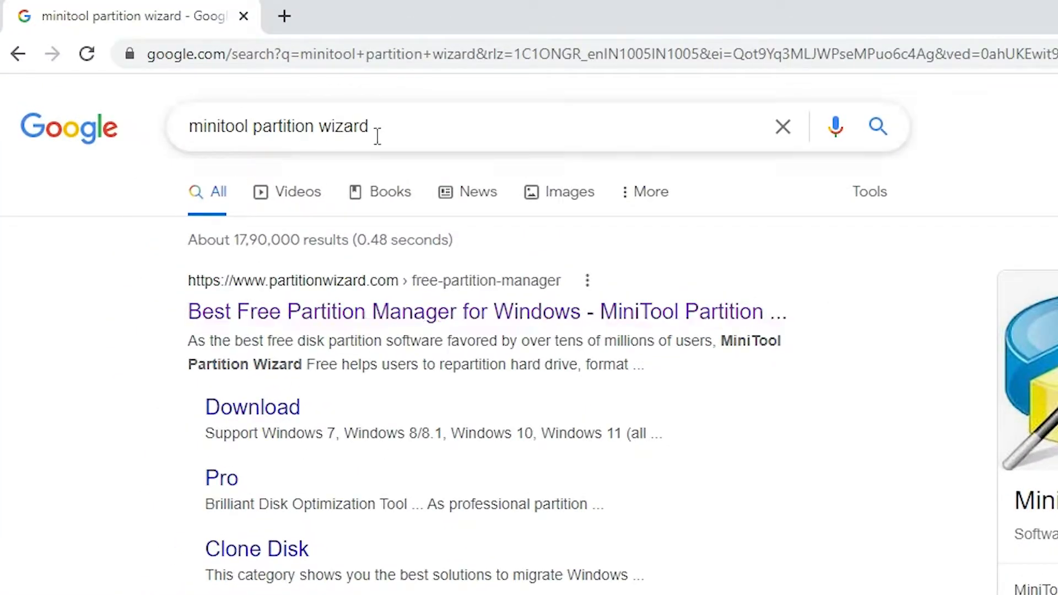
{"action": "triple_click", "coordinate": [279, 127]}
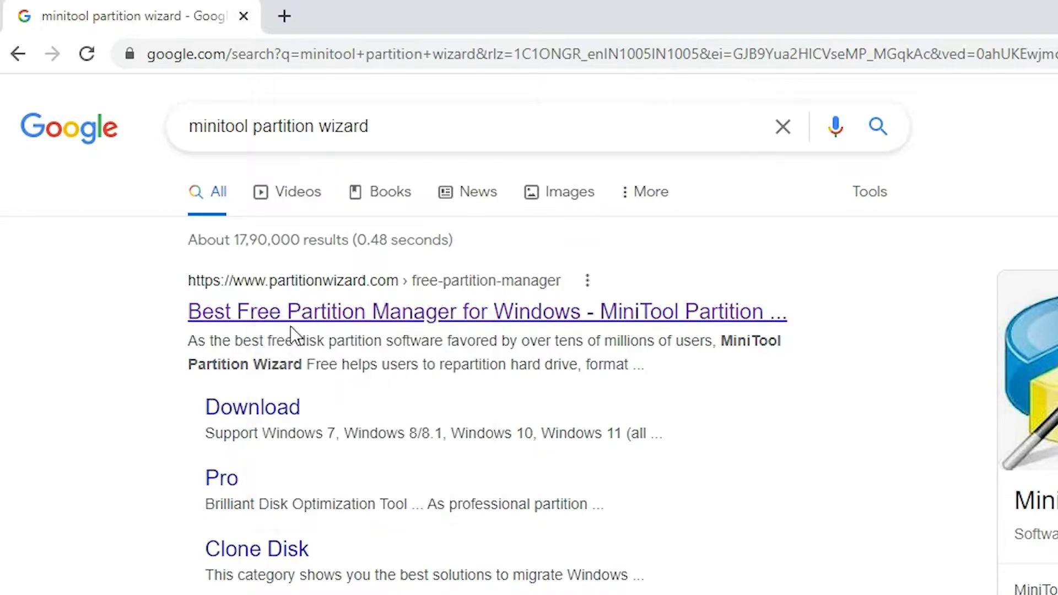
Download pw1206-free-online.exe from the partitionwizard.com site
{"action": "left_click", "coordinate": [486, 311]}
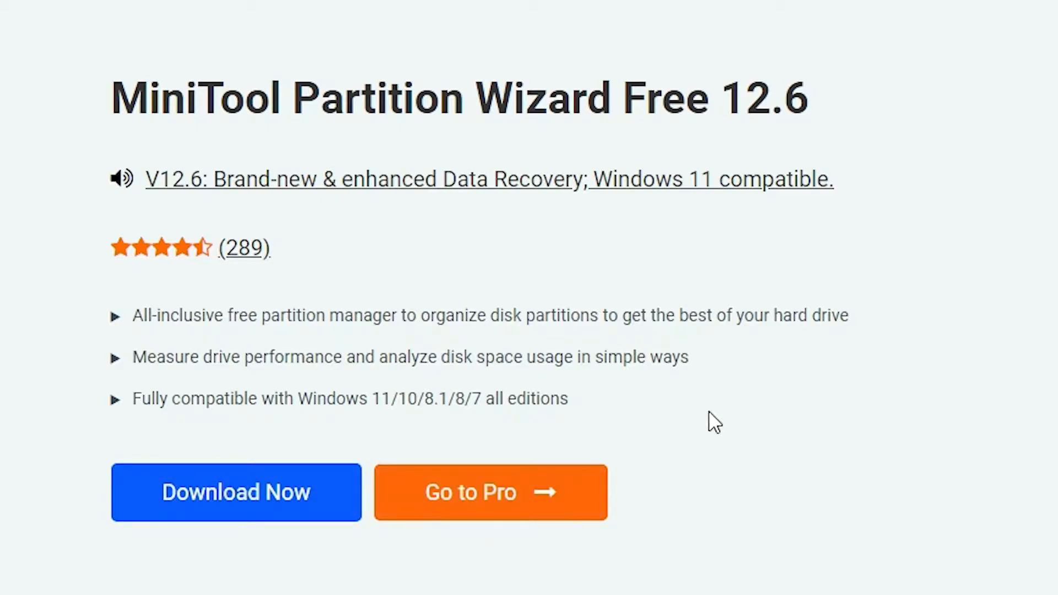
{"action": "mouse_move", "coordinate": [138, 482]}
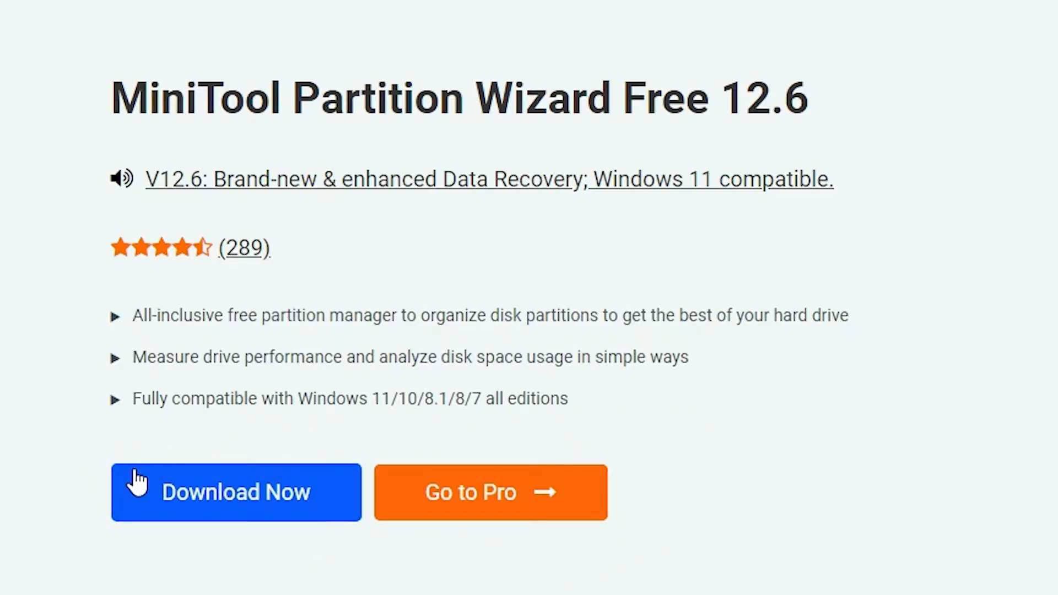
{"action": "left_click", "coordinate": [235, 492]}
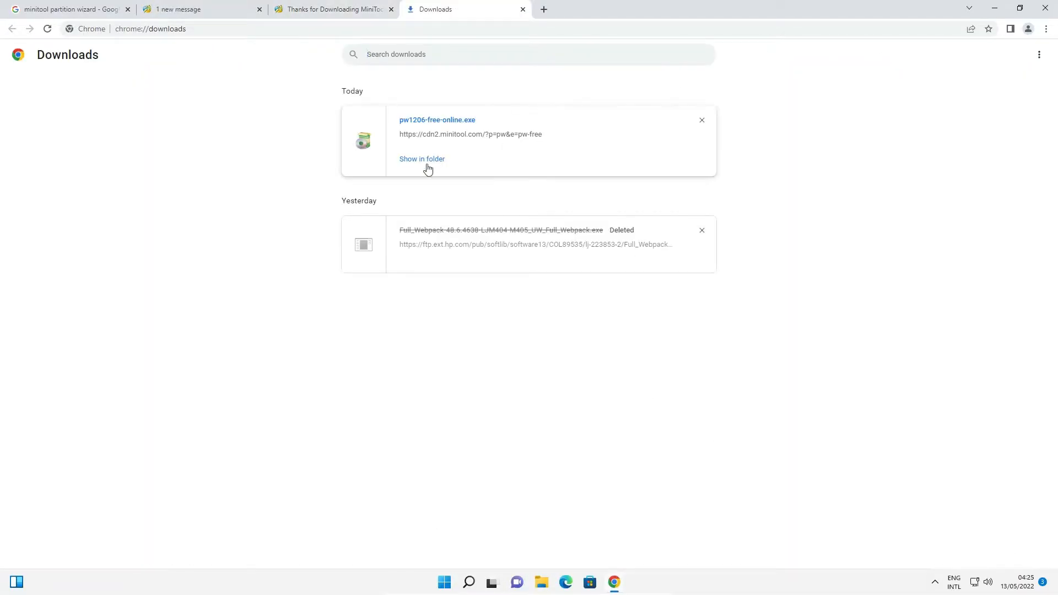
Launch pw1206-free-online.exe from Chrome's Downloads page
{"action": "left_click", "coordinate": [421, 159]}
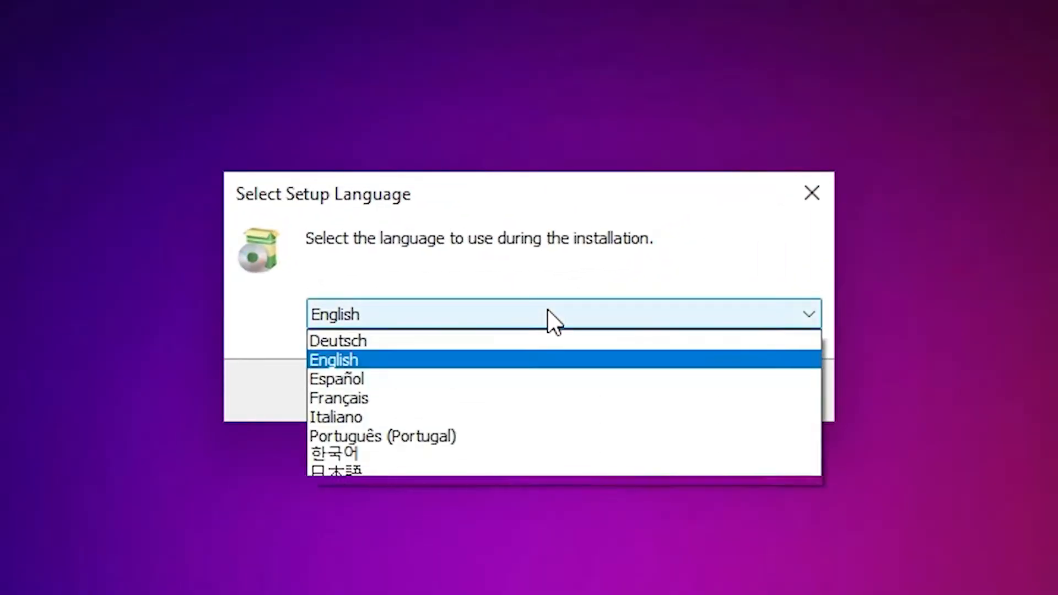
Install the free edition in English with default components and Program Files folder
{"action": "left_click", "coordinate": [334, 359]}
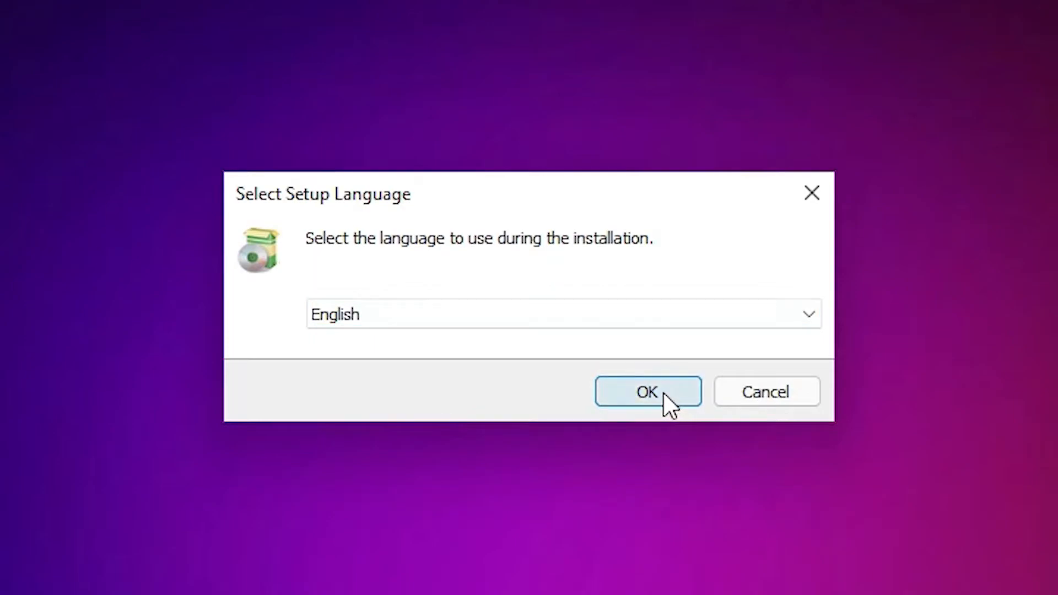
{"action": "left_click", "coordinate": [646, 391]}
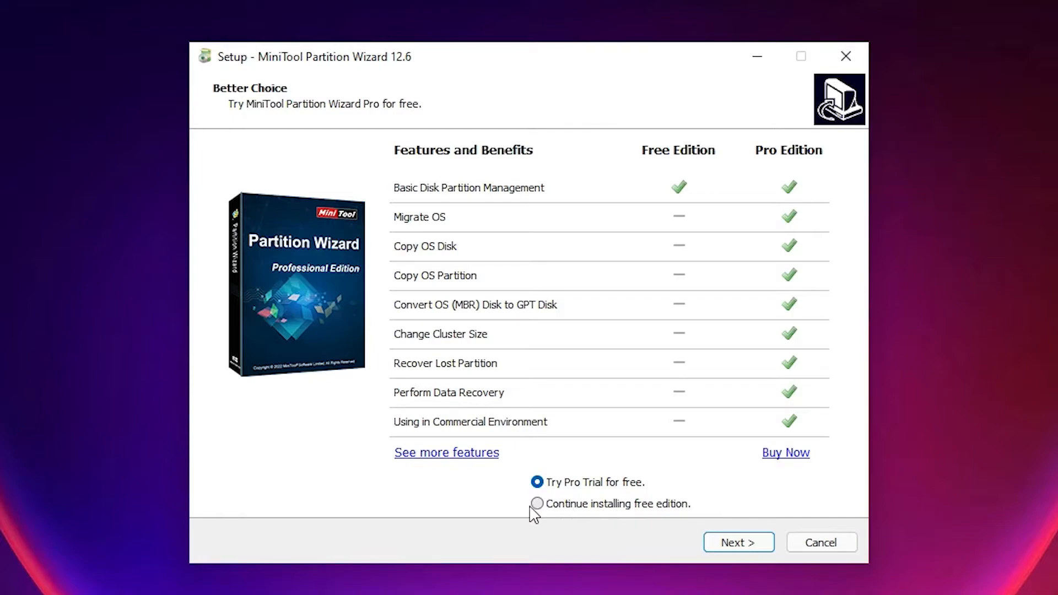
{"action": "left_click", "coordinate": [536, 503]}
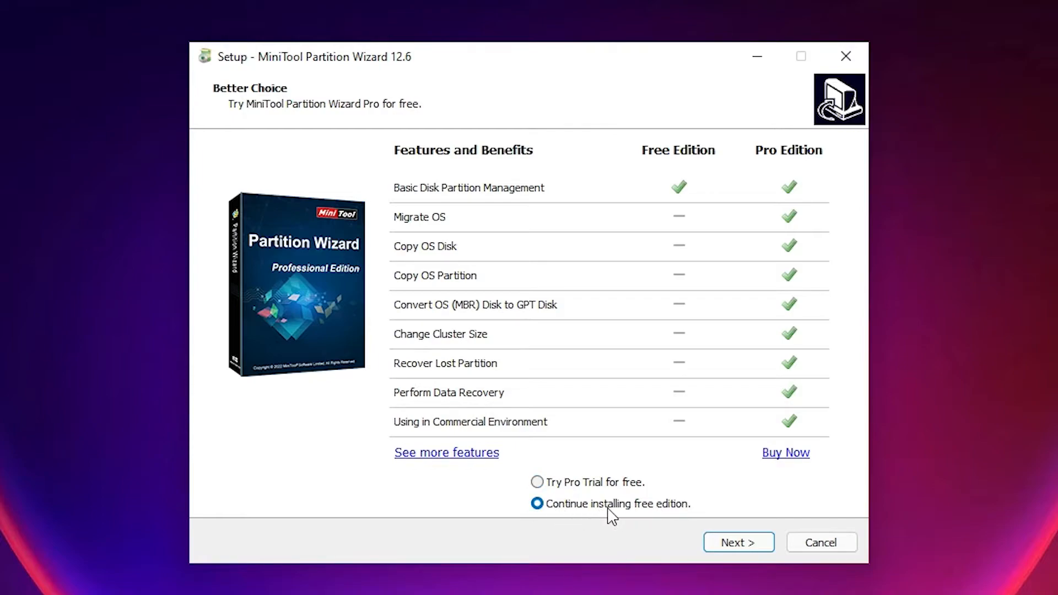
{"action": "mouse_move", "coordinate": [580, 292]}
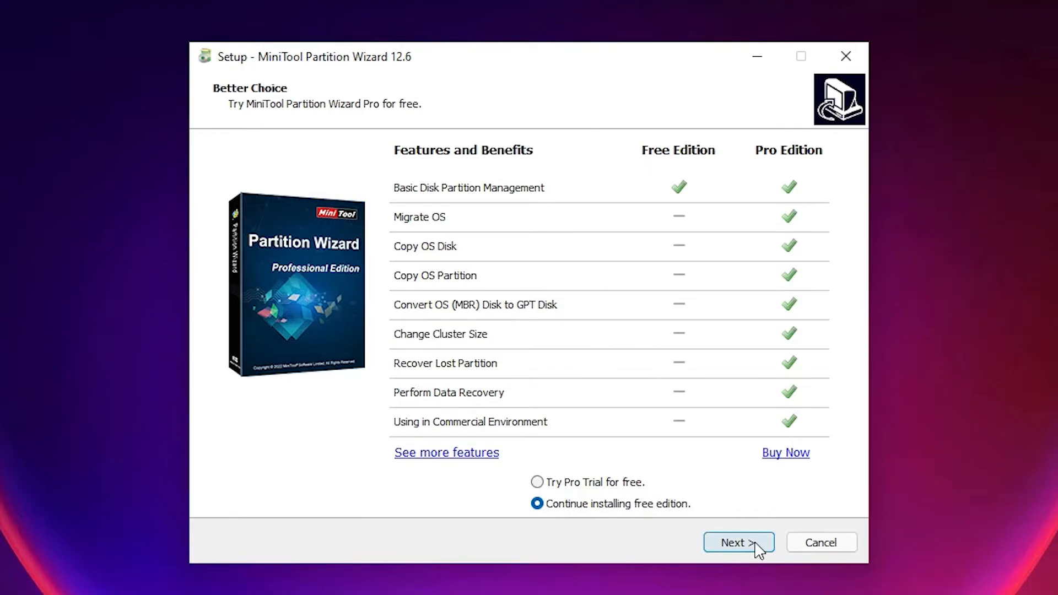
{"action": "left_click", "coordinate": [738, 541]}
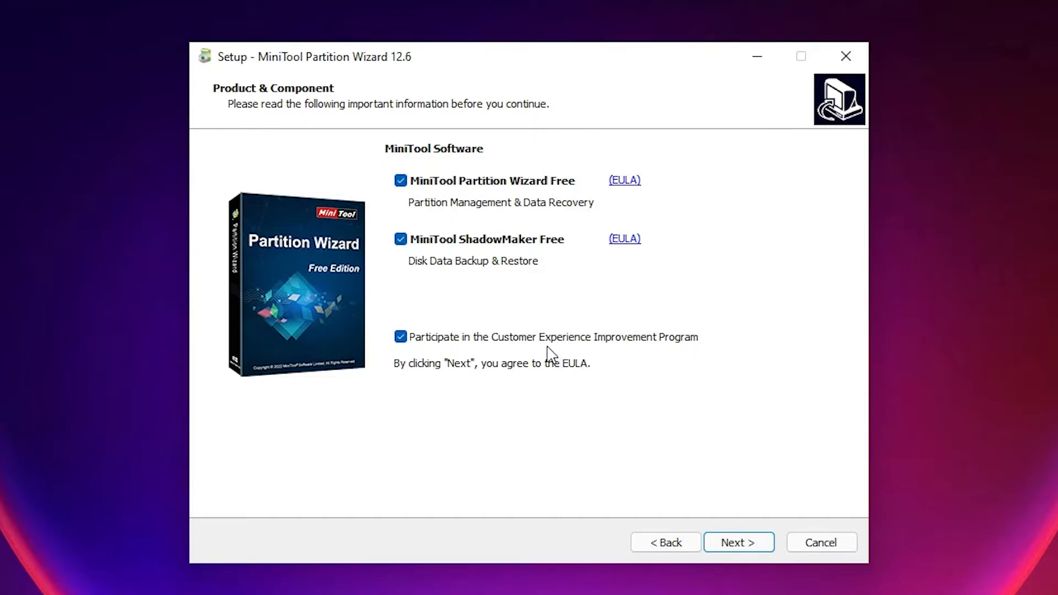
{"action": "mouse_move", "coordinate": [525, 62]}
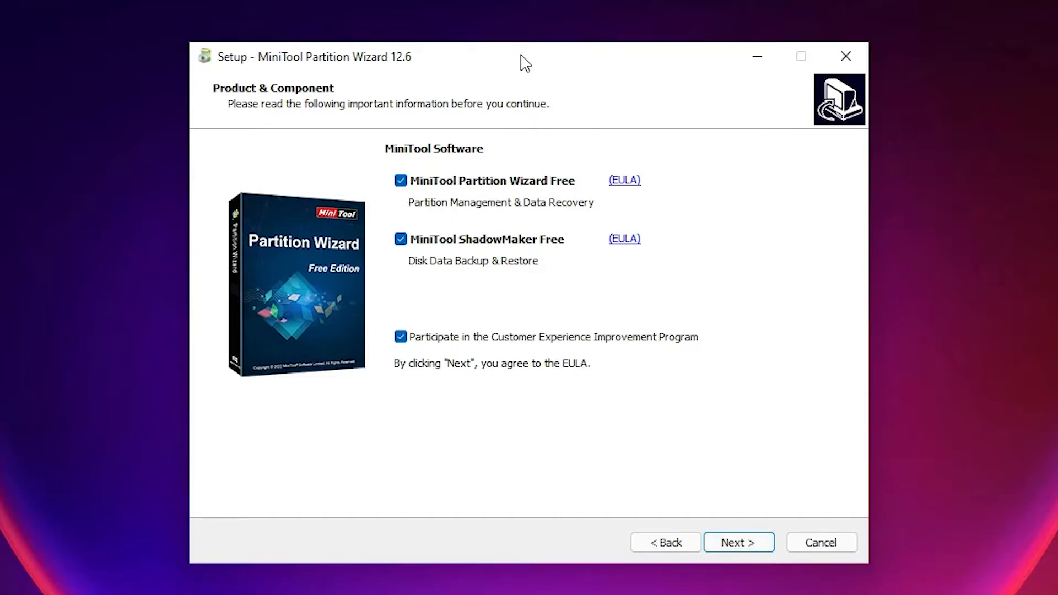
{"action": "left_click", "coordinate": [738, 542]}
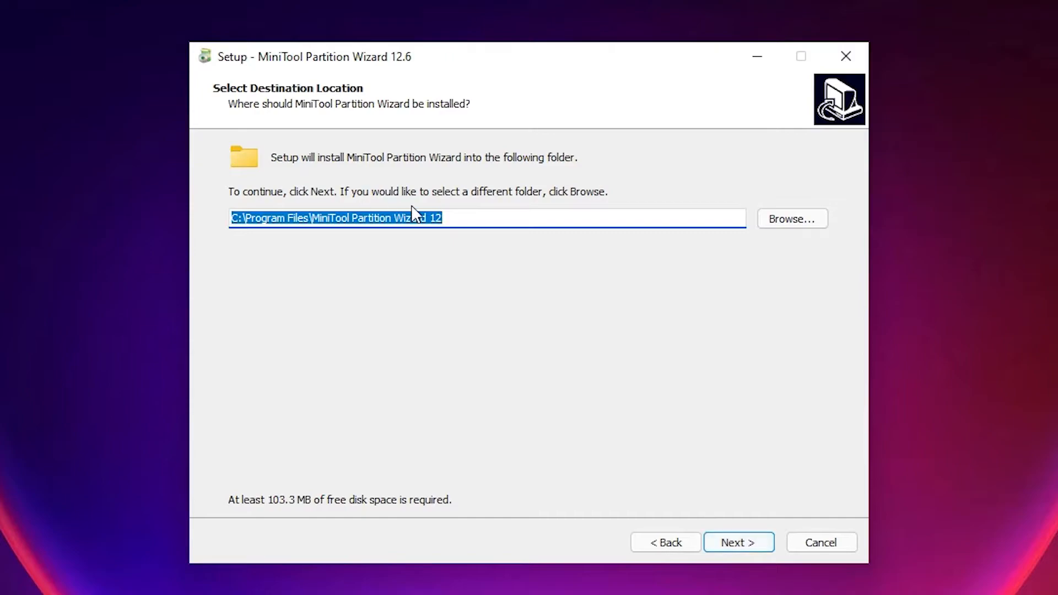
{"action": "mouse_move", "coordinate": [697, 562]}
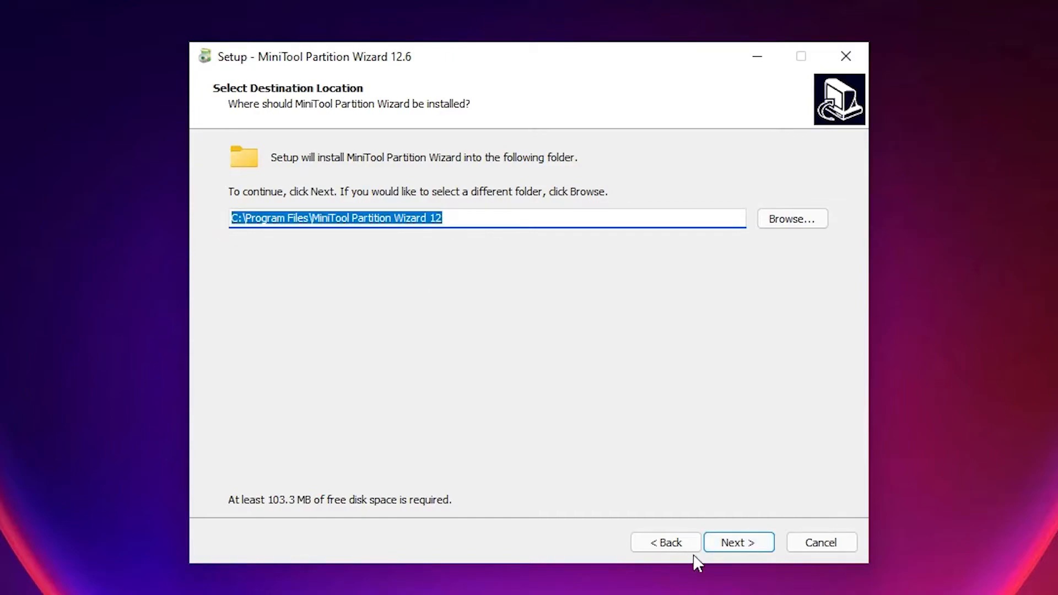
{"action": "left_click", "coordinate": [738, 542]}
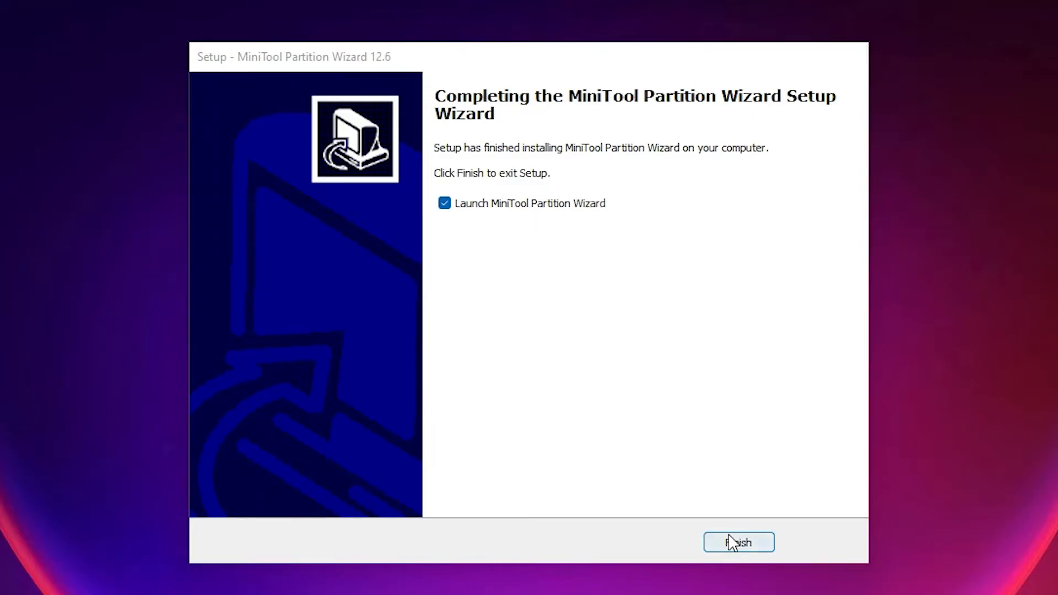
Finish setup and launch Partition Wizard Free 12.6 showing Disk 1's partitions
{"action": "left_click", "coordinate": [738, 541]}
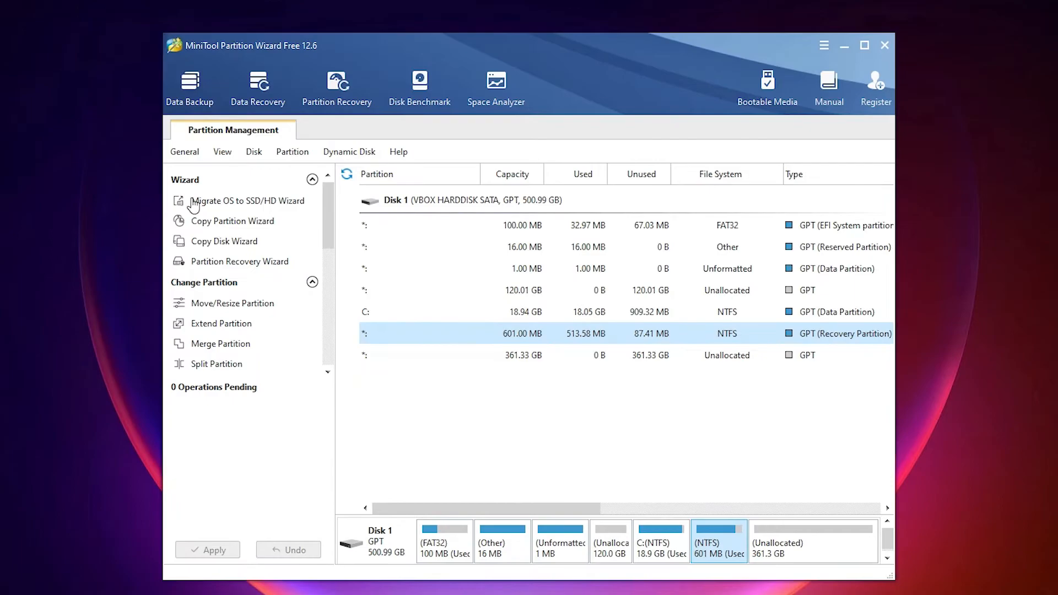
{"action": "mouse_move", "coordinate": [274, 57]}
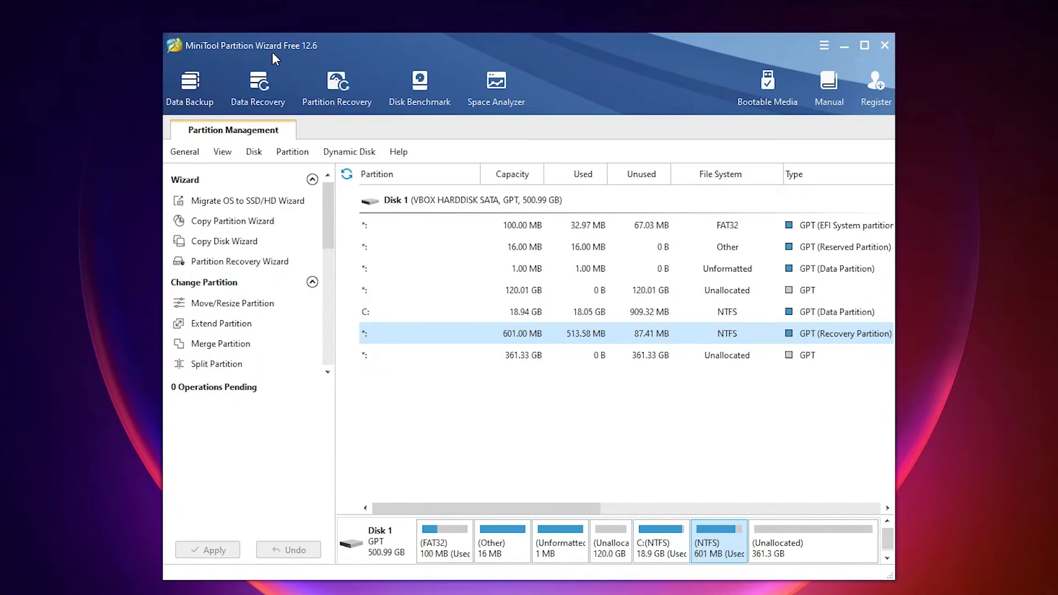
{"action": "mouse_move", "coordinate": [685, 474]}
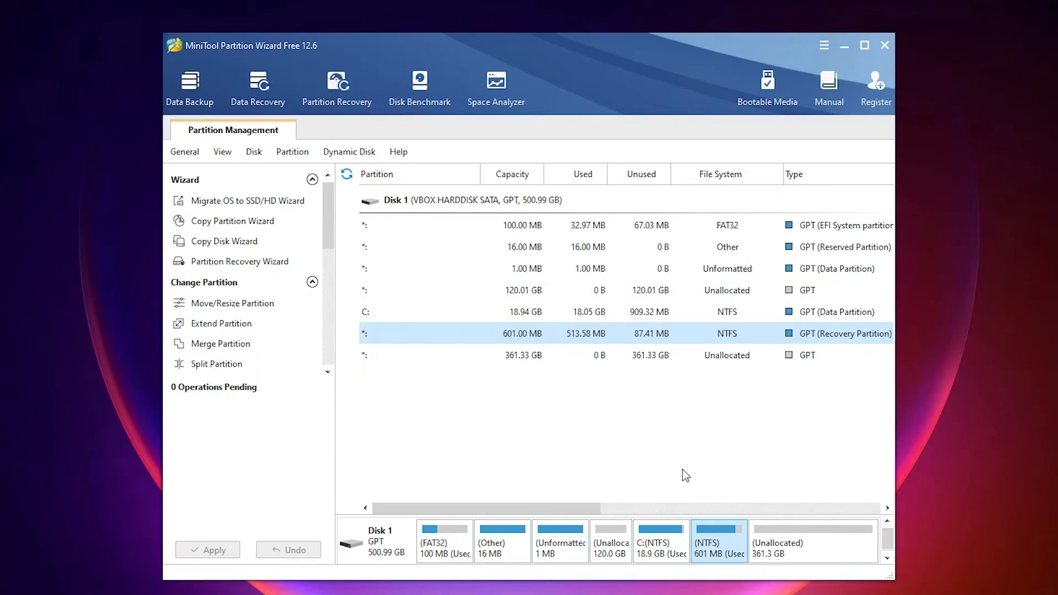
{"action": "mouse_move", "coordinate": [722, 567]}
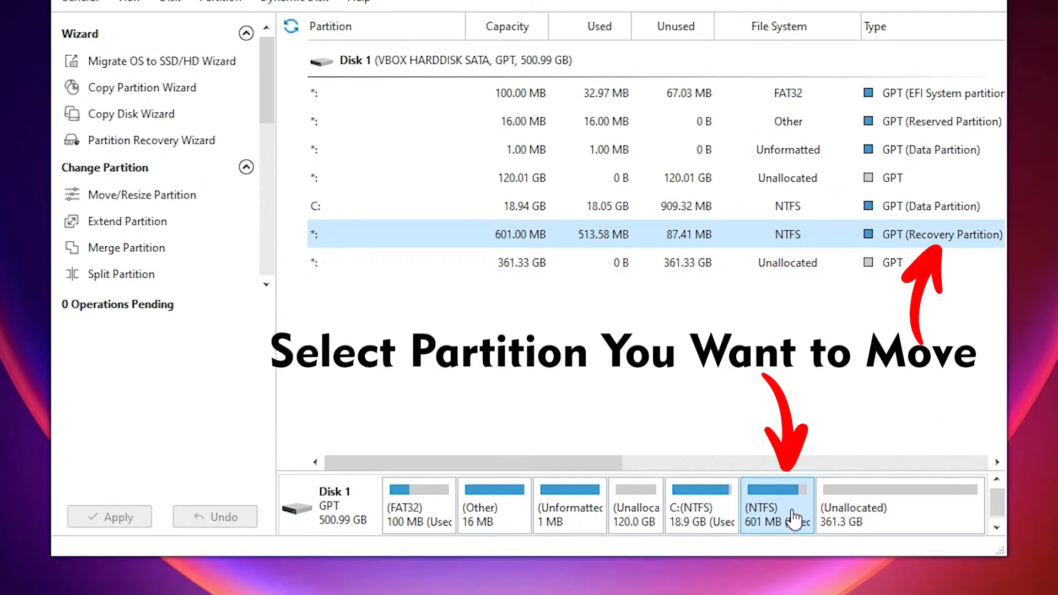
{"action": "mouse_move", "coordinate": [776, 506]}
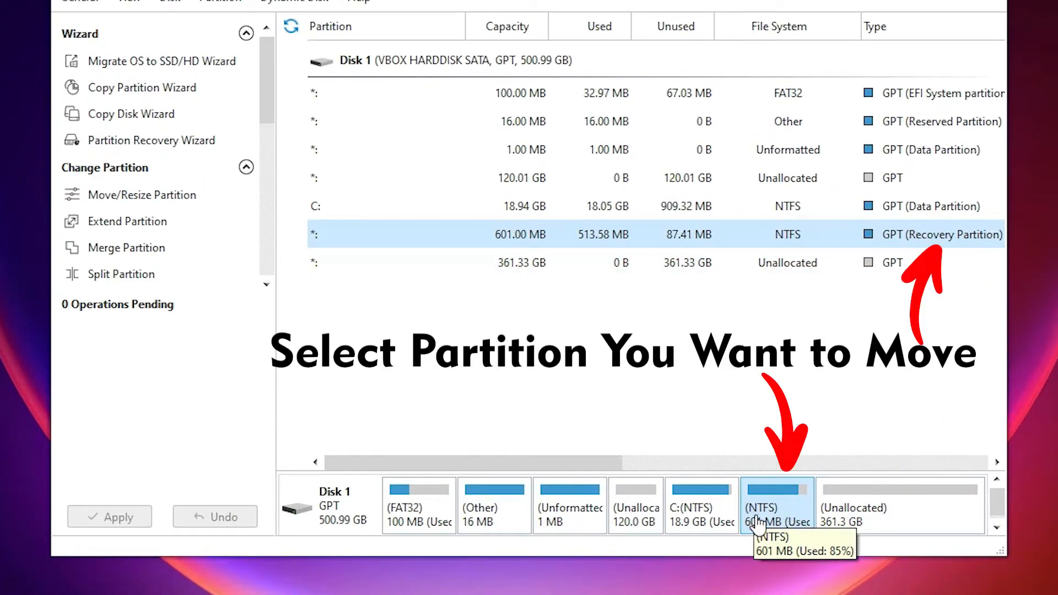
{"action": "mouse_move", "coordinate": [786, 511]}
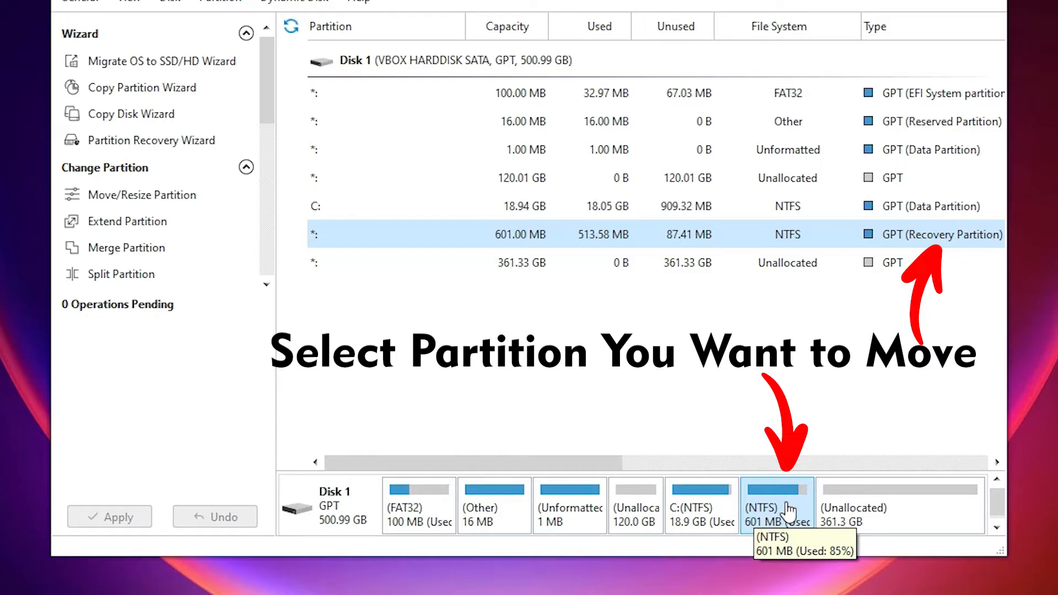
{"action": "mouse_move", "coordinate": [839, 506]}
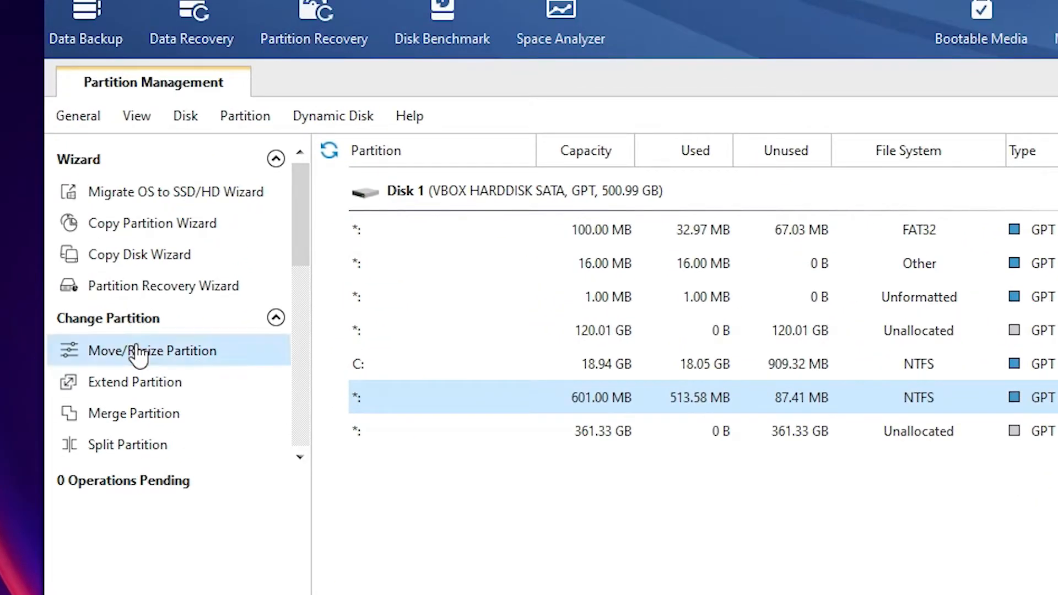
{"action": "mouse_move", "coordinate": [180, 357]}
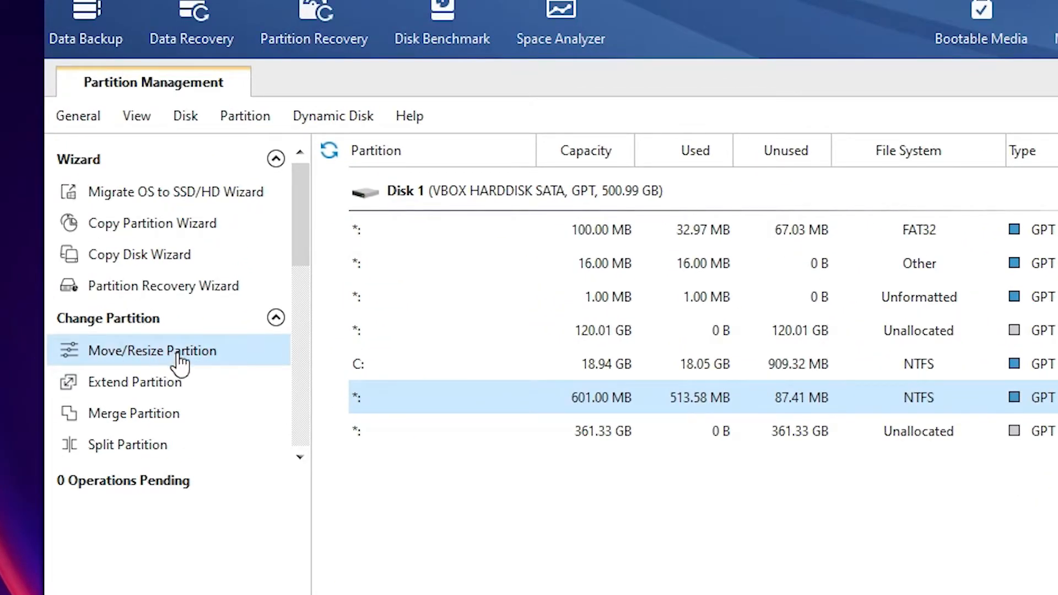
Move the 601 MB NTFS recovery partition after the 361.31 GB unallocated space
{"action": "left_click", "coordinate": [152, 351]}
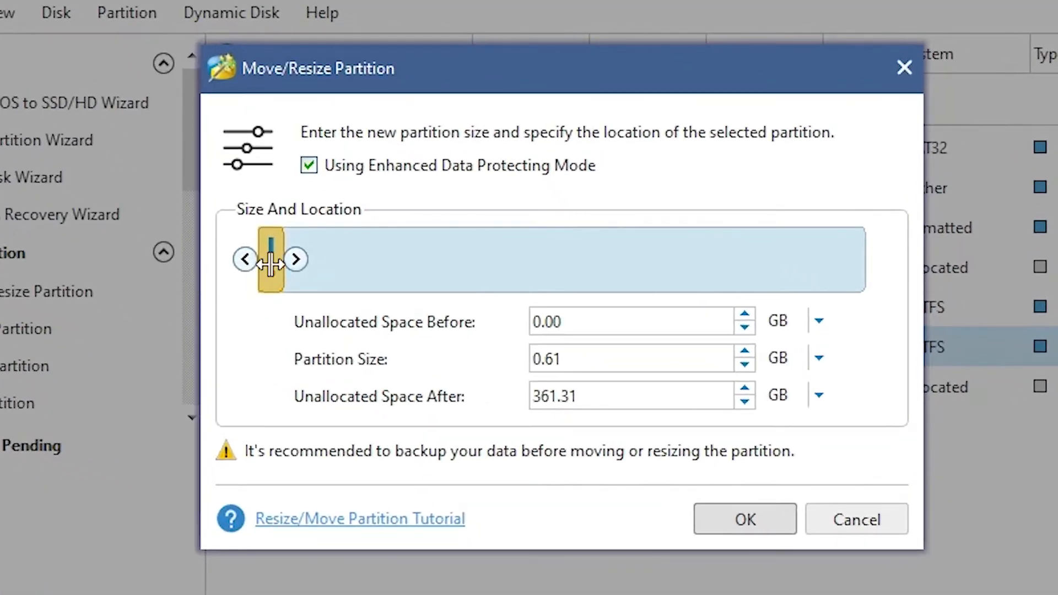
{"action": "left_click_drag", "start_coordinate": [270, 259], "coordinate": [853, 259]}
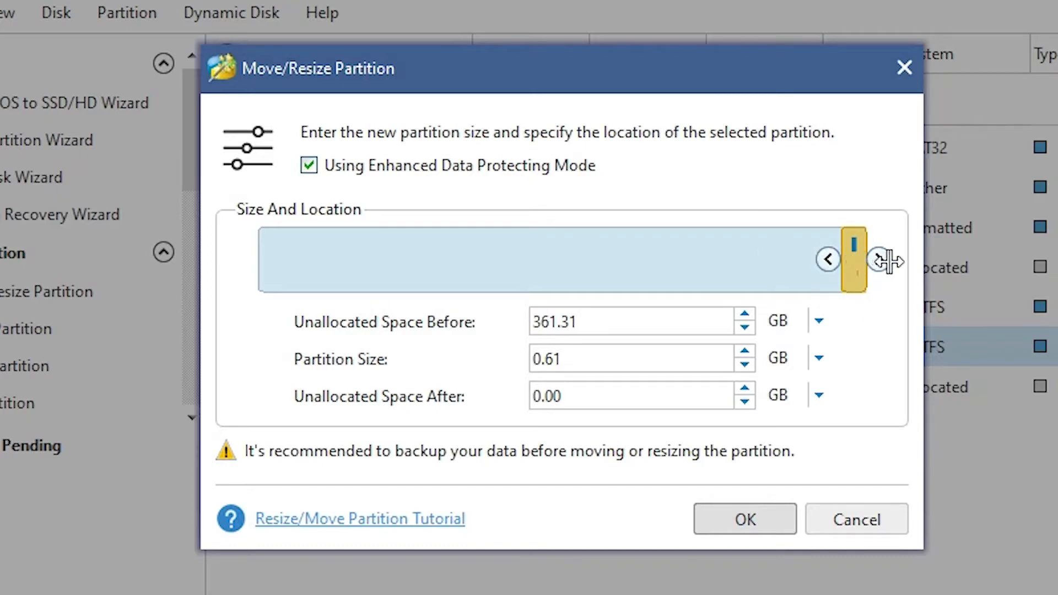
{"action": "left_click", "coordinate": [743, 519]}
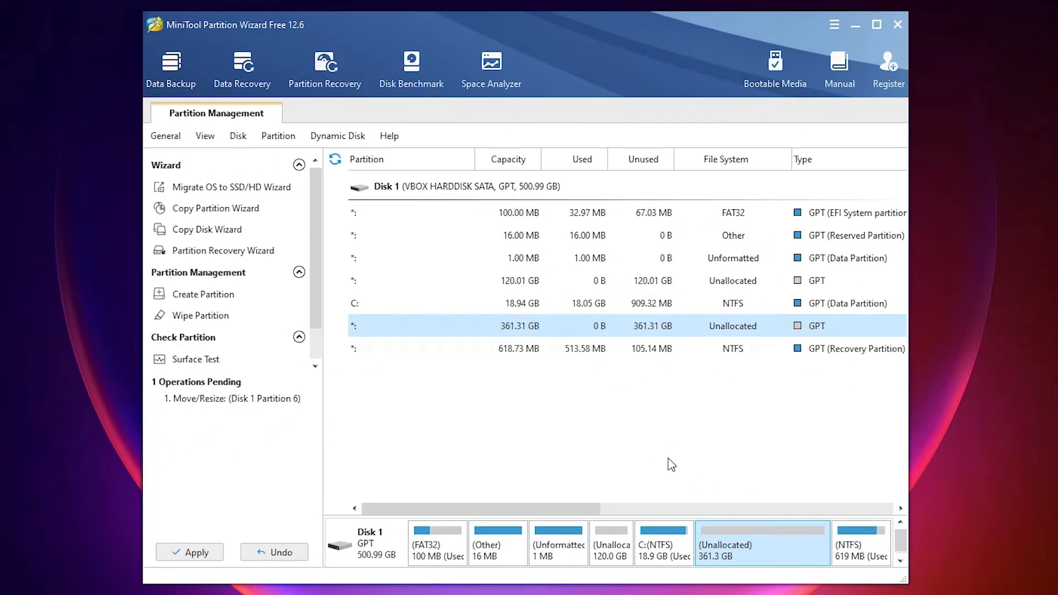
Extend C: with all 361.31 GB of free space to about 380.26 GB
{"action": "left_click", "coordinate": [662, 544]}
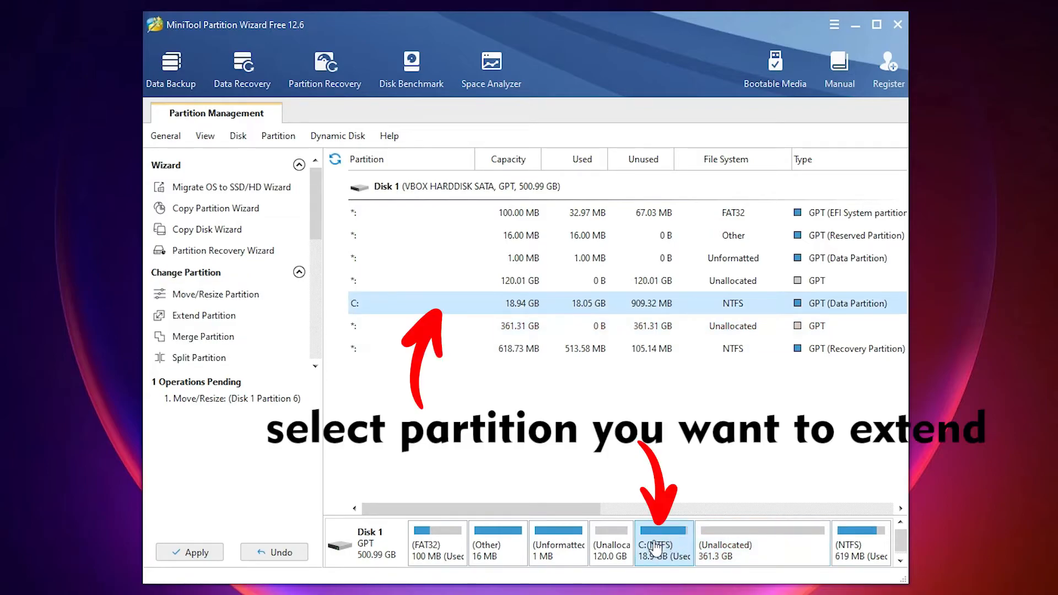
{"action": "mouse_move", "coordinate": [216, 294]}
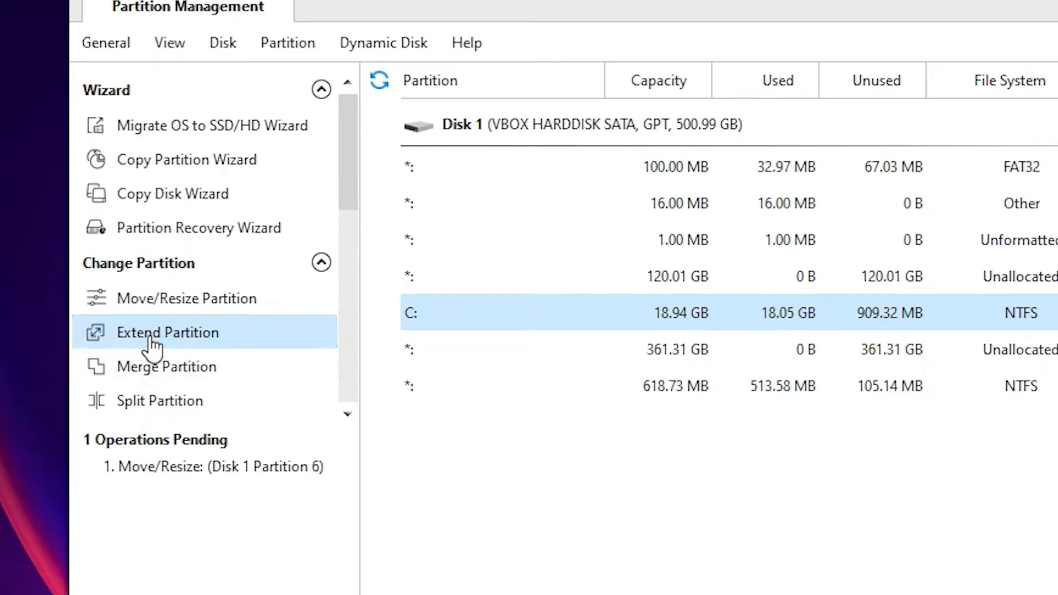
{"action": "left_click", "coordinate": [168, 331]}
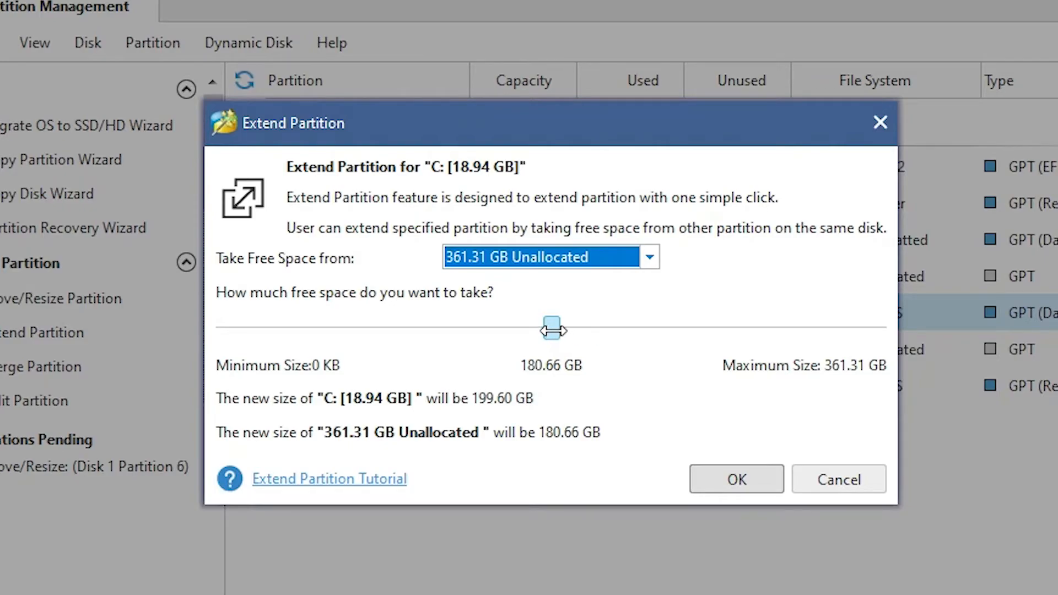
{"action": "left_click_drag", "start_coordinate": [552, 330], "coordinate": [876, 329]}
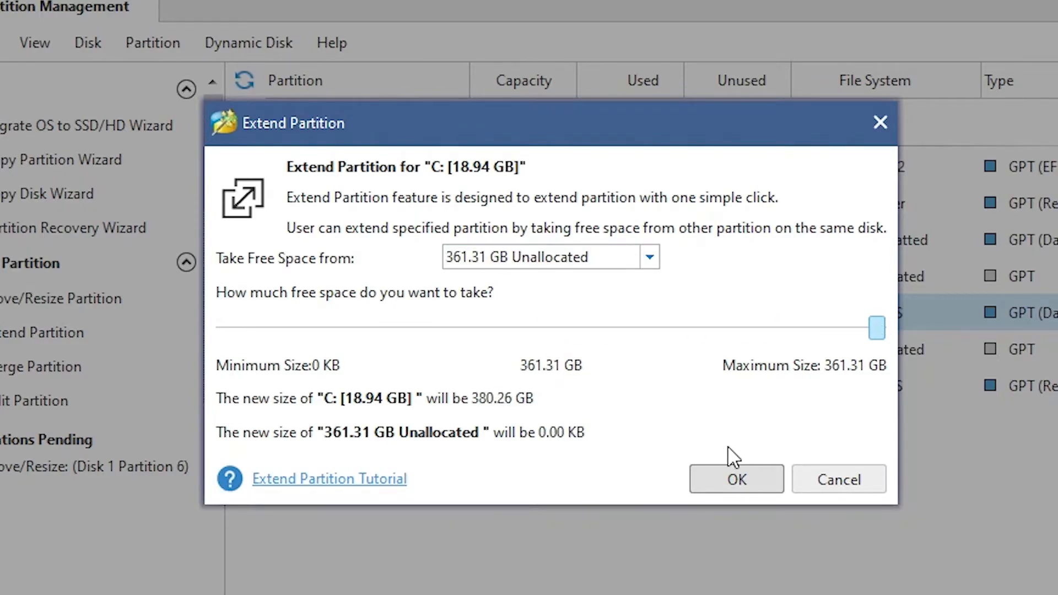
{"action": "left_click", "coordinate": [736, 479]}
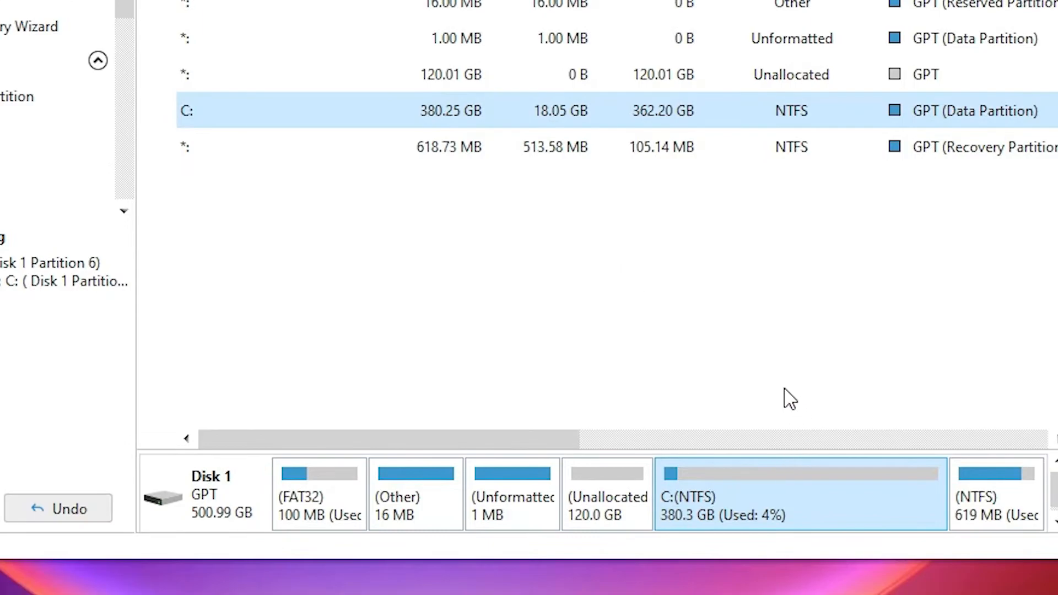
{"action": "mouse_move", "coordinate": [676, 442]}
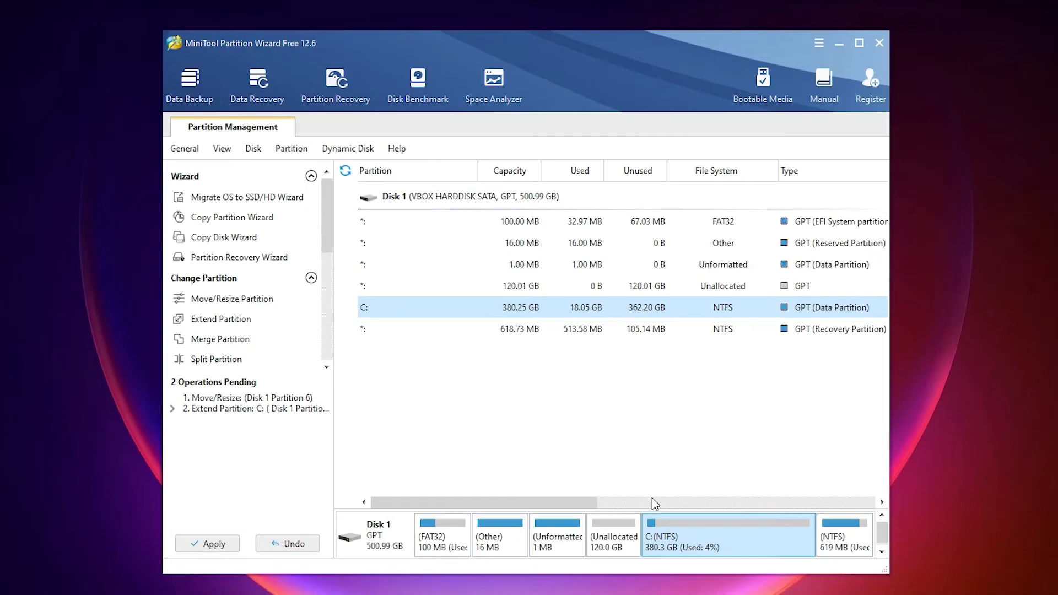
{"action": "mouse_move", "coordinate": [378, 524]}
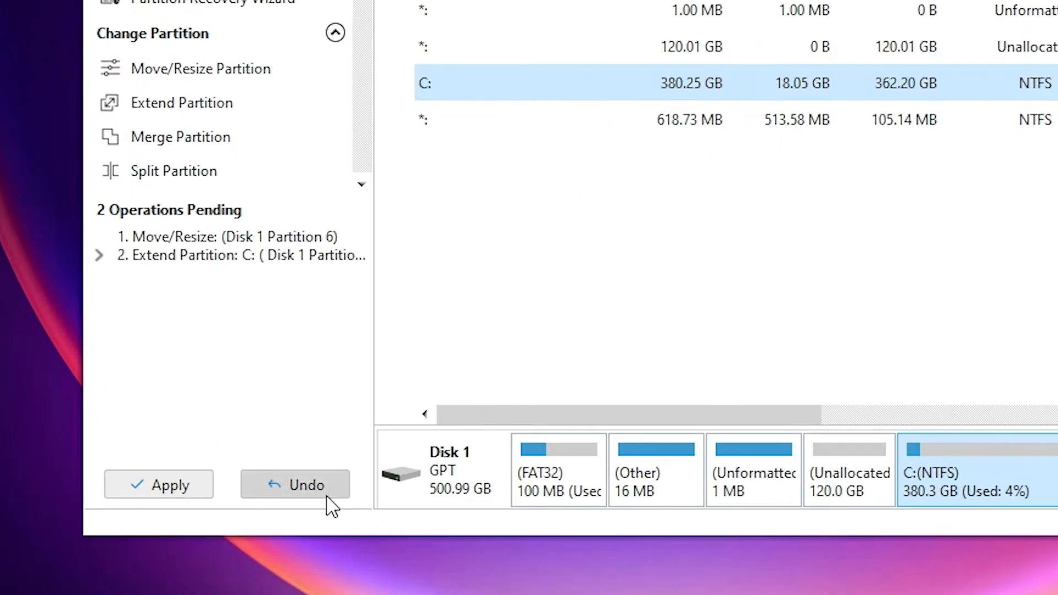
{"action": "mouse_move", "coordinate": [321, 503]}
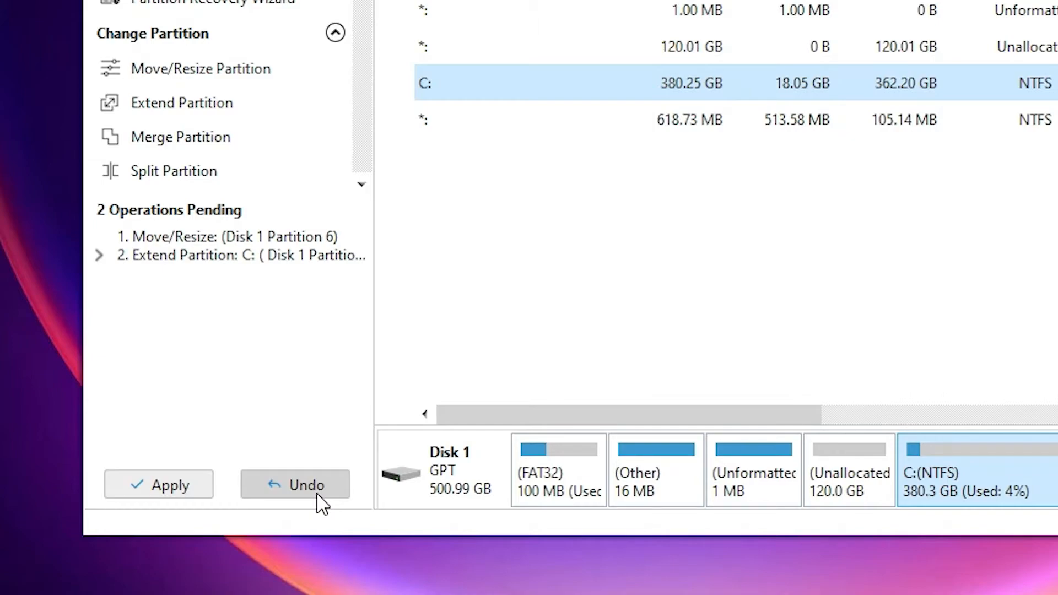
{"action": "mouse_move", "coordinate": [174, 423]}
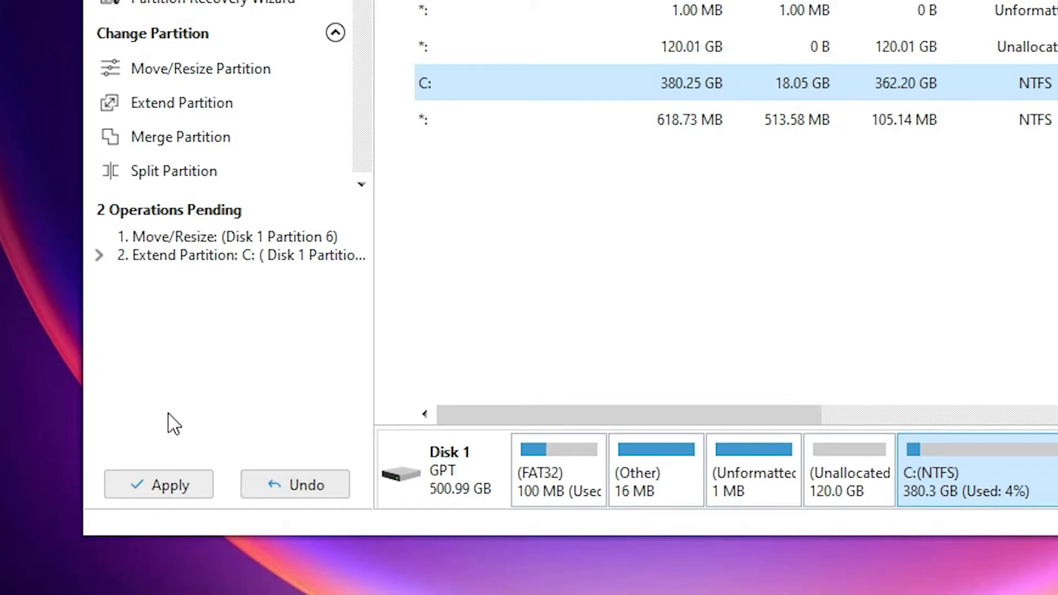
{"action": "mouse_move", "coordinate": [123, 466]}
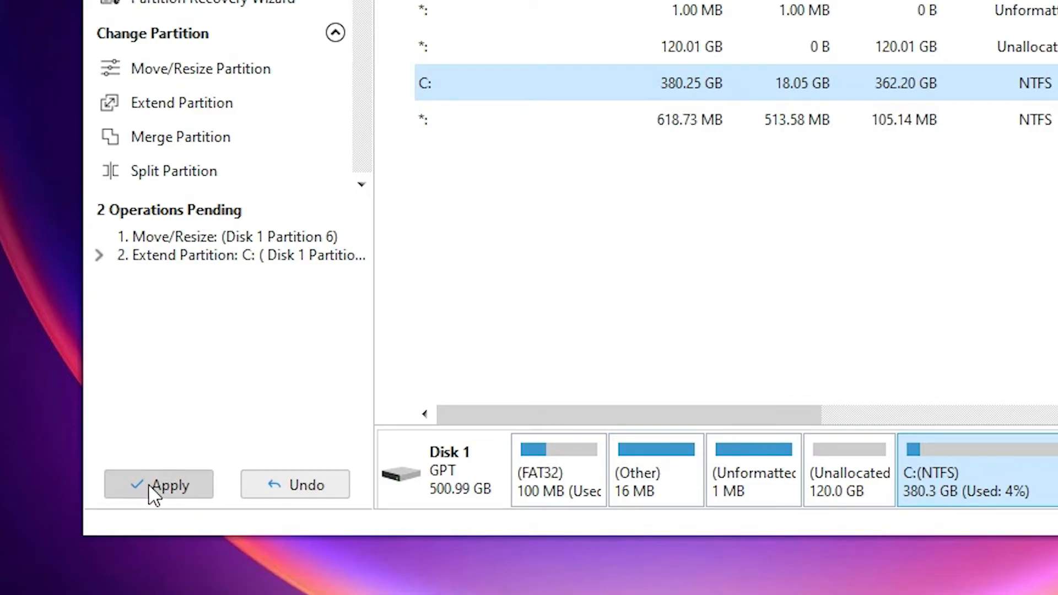
Apply both pending operations and dismiss the success message
{"action": "left_click", "coordinate": [160, 484]}
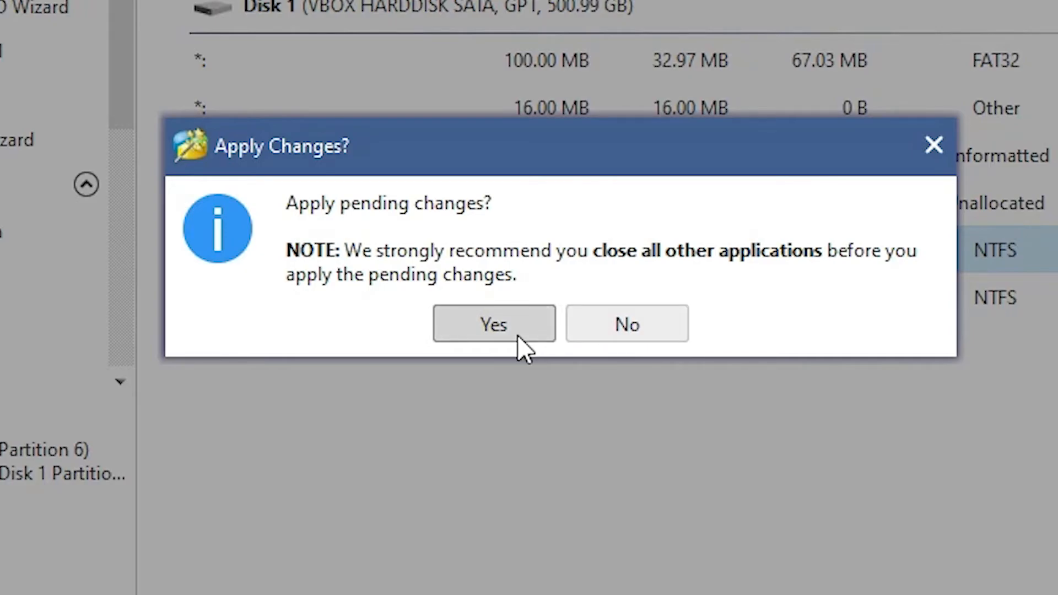
{"action": "left_click", "coordinate": [493, 324]}
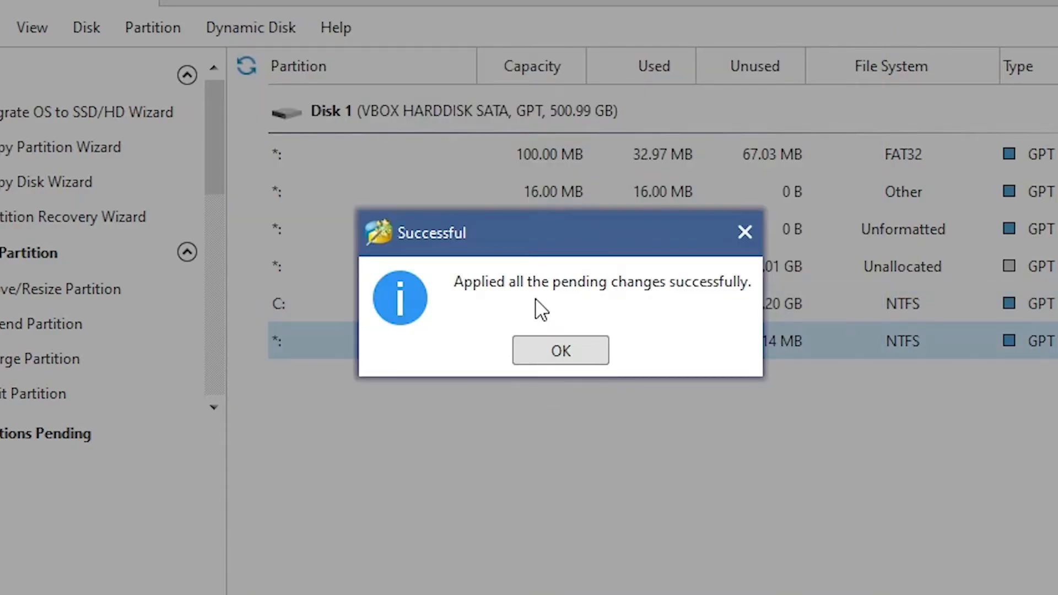
{"action": "mouse_move", "coordinate": [609, 331]}
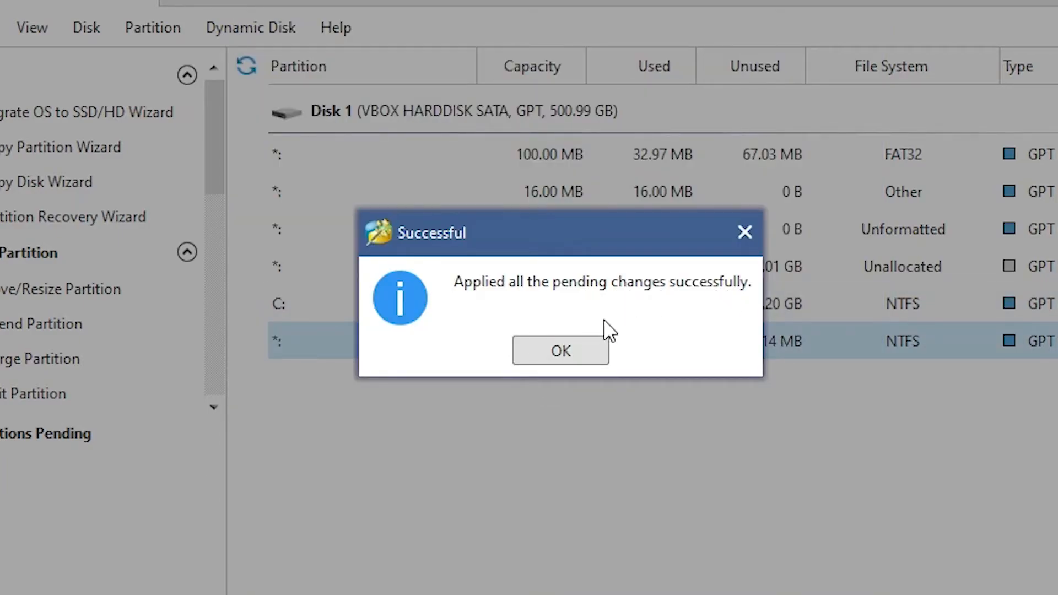
{"action": "left_click", "coordinate": [559, 350]}
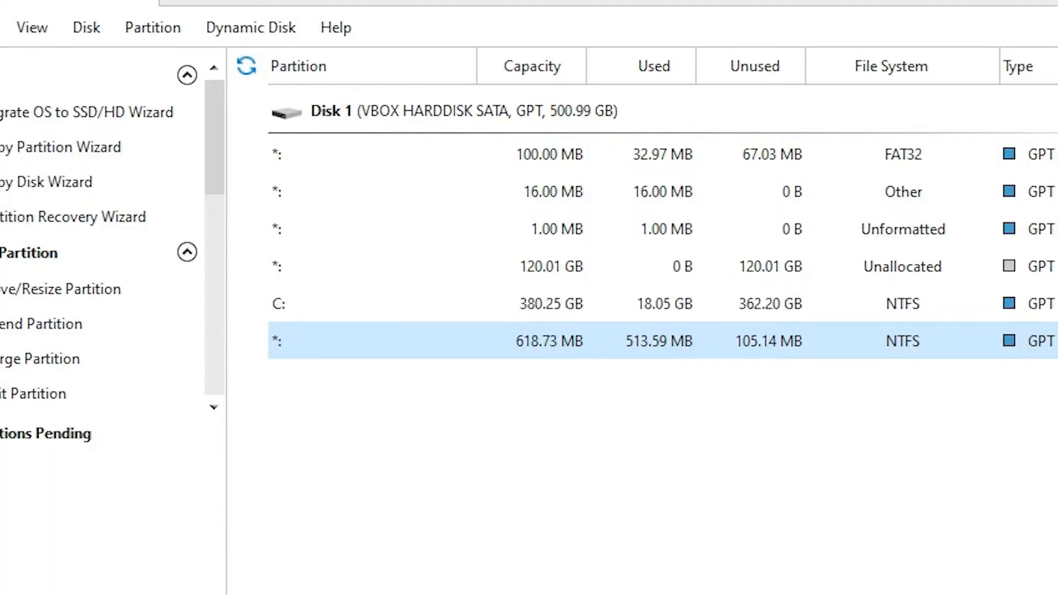
{"action": "left_click", "coordinate": [412, 580]}
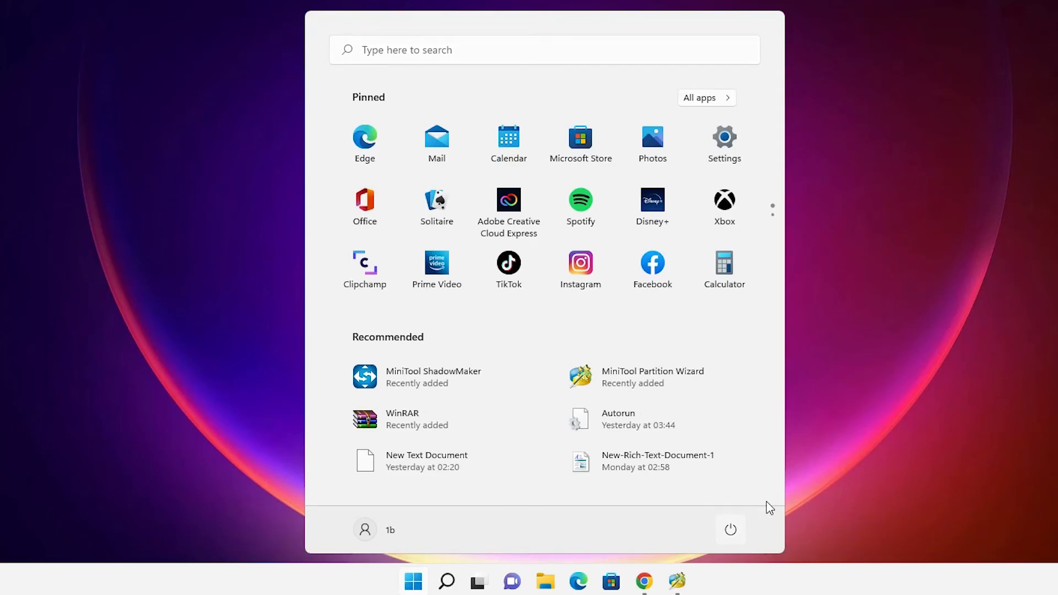
Restart Windows from the Start menu's power options
{"action": "left_click", "coordinate": [730, 529]}
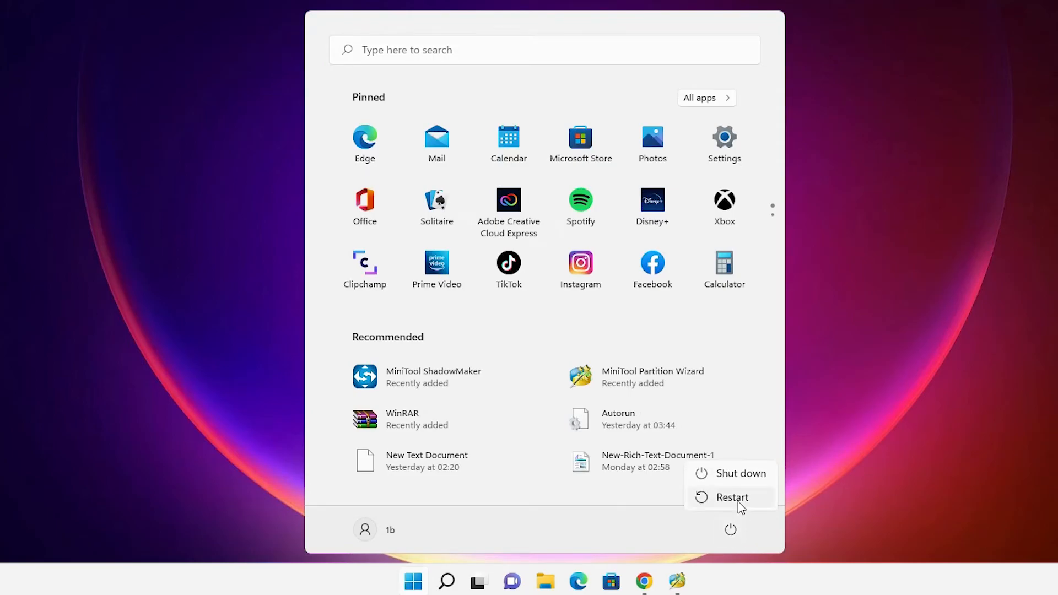
{"action": "left_click", "coordinate": [732, 497]}
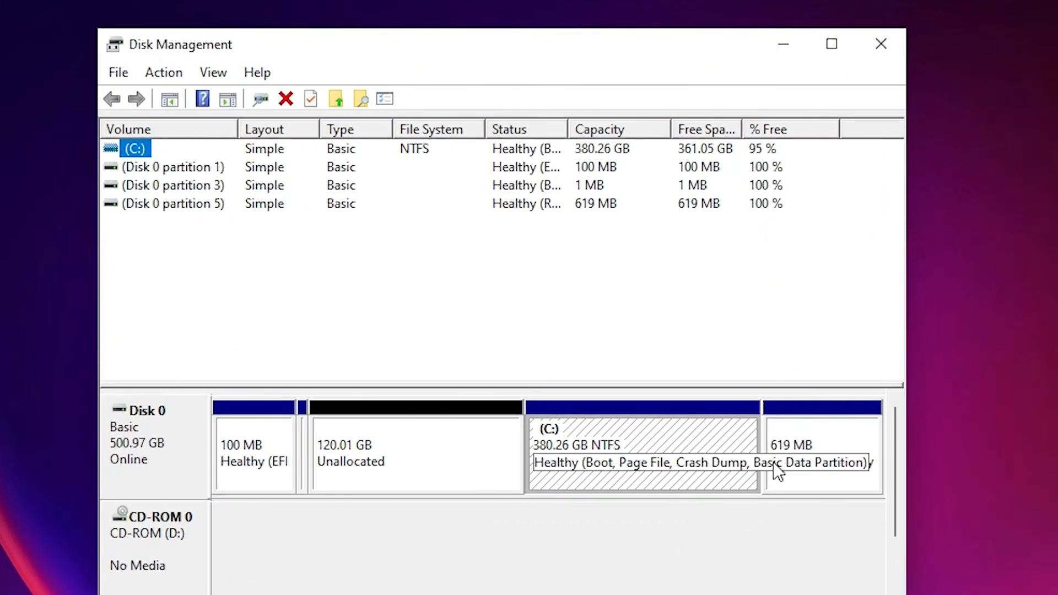
Inspect the trailing 619 MB recovery partition and C:, then confirm 361 GB free of 380 GB
{"action": "left_click", "coordinate": [820, 452]}
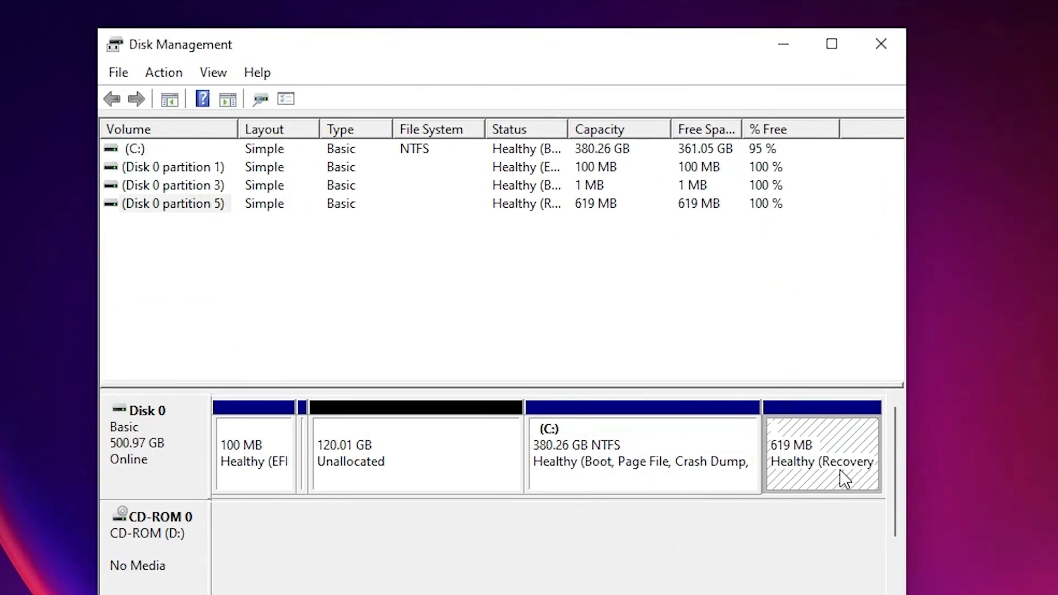
{"action": "mouse_move", "coordinate": [817, 486]}
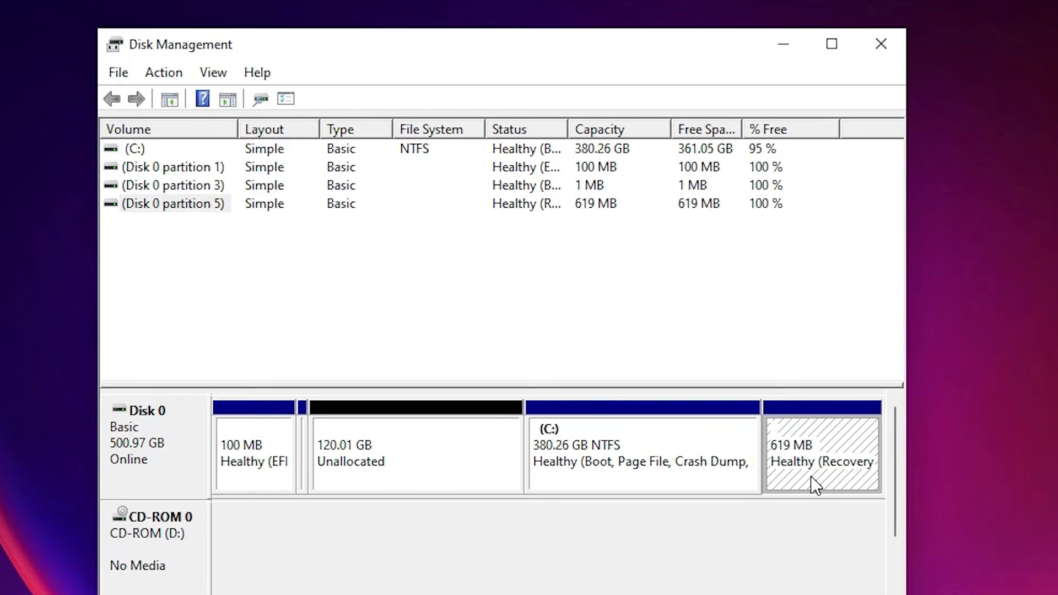
{"action": "left_click", "coordinate": [641, 451]}
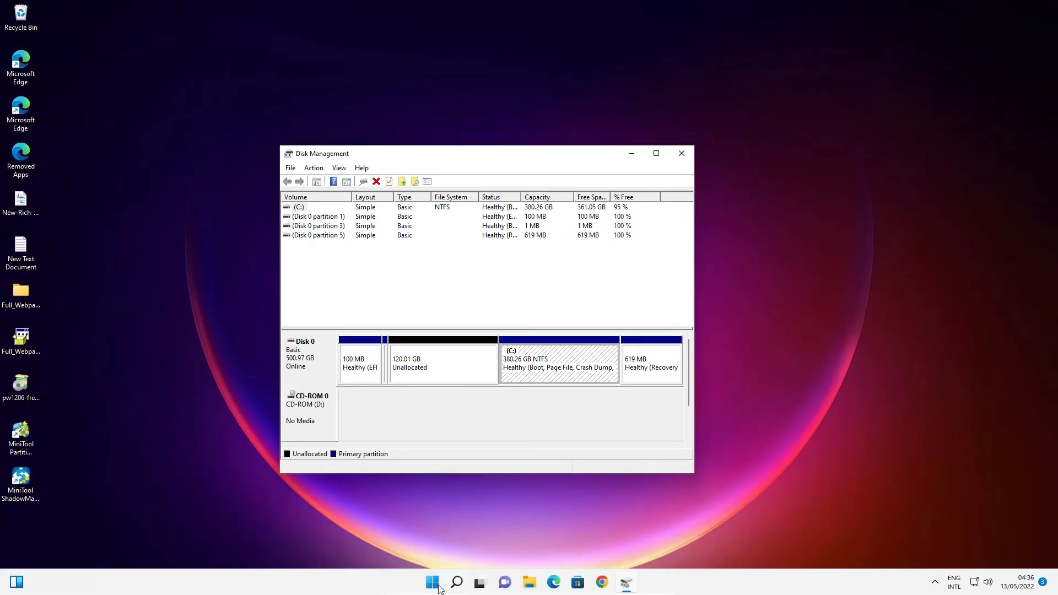
{"action": "left_click", "coordinate": [528, 582]}
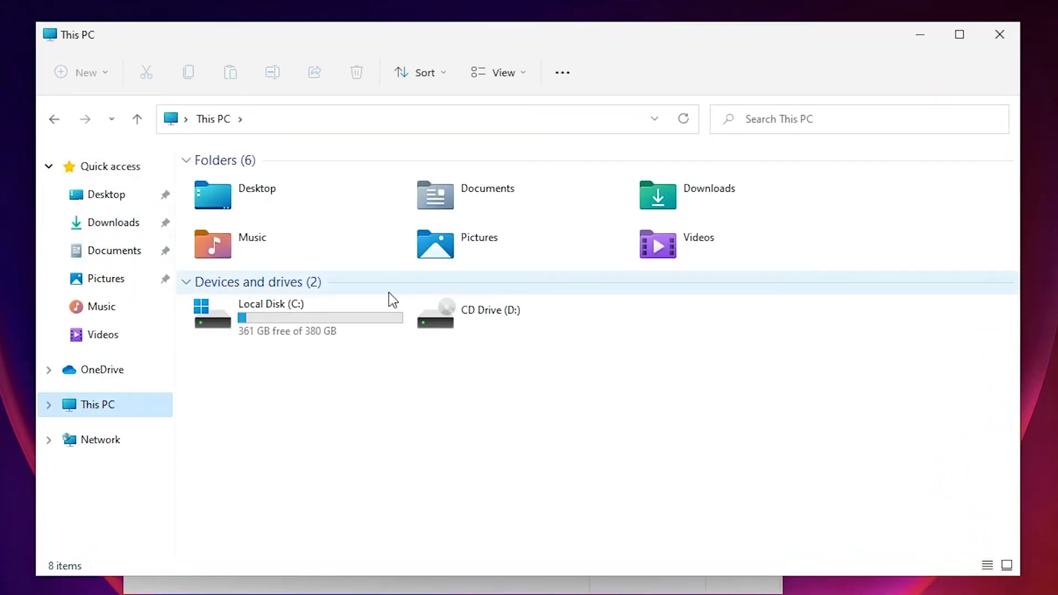
{"action": "left_click", "coordinate": [297, 318]}
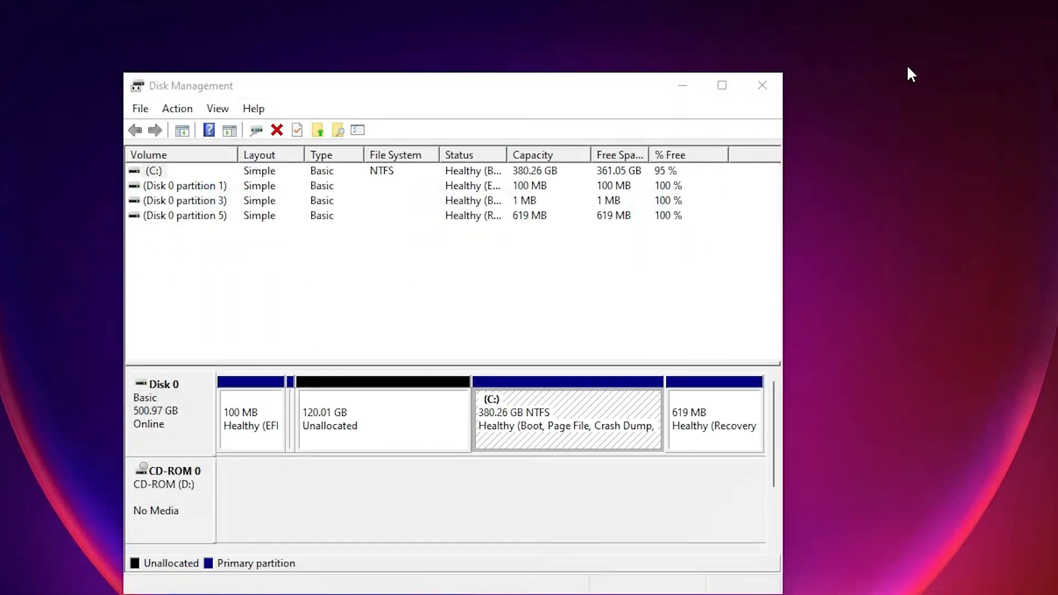
{"action": "mouse_move", "coordinate": [893, 78]}
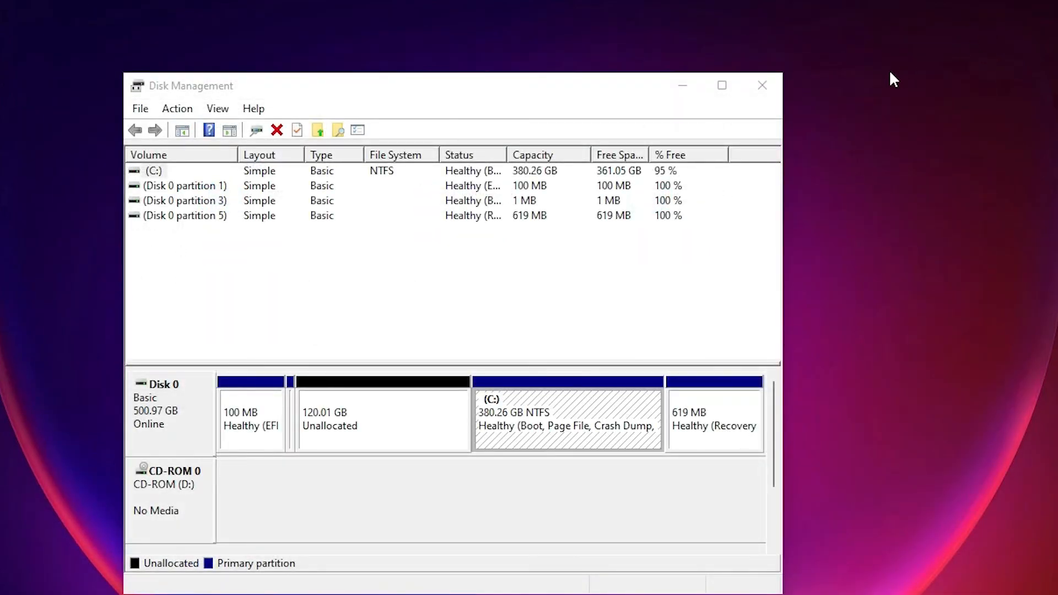